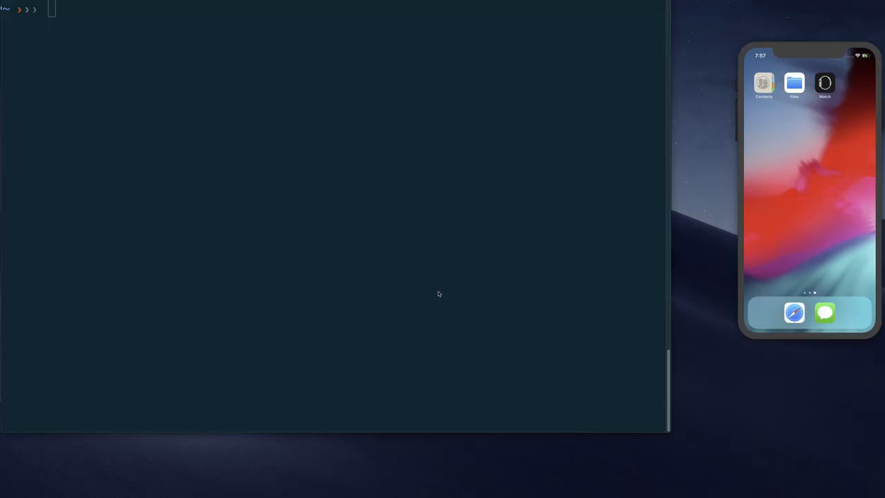
Step: Enter `flutter create demo` at the Terminal prompt without running it yet
text(flutter create demo)
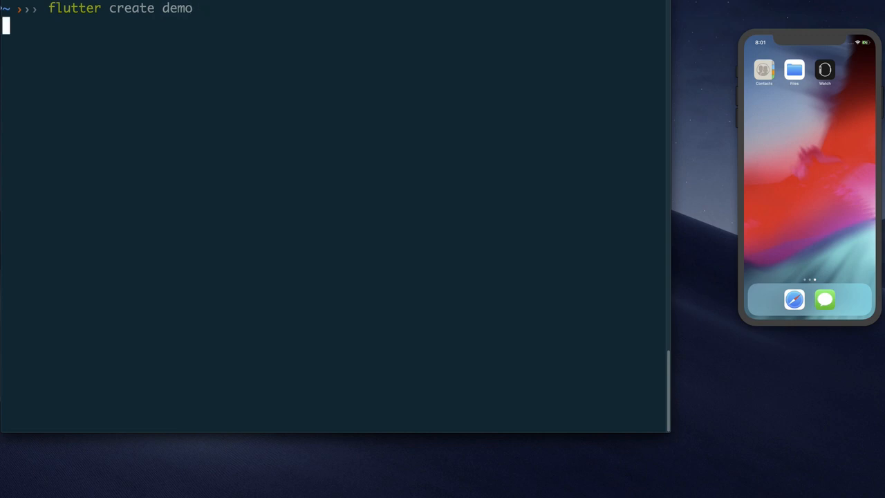
Step: Run `flutter create demo` and wait until all 64 files are written and checks pass
key(Return)
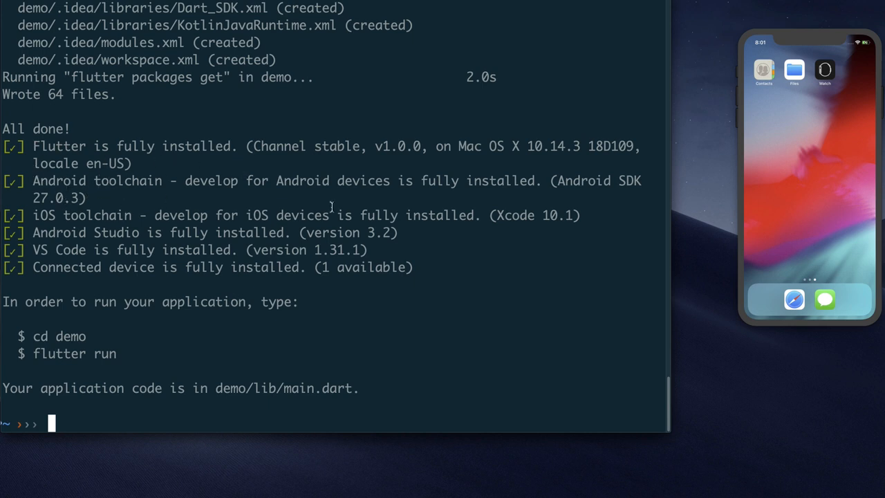
mouse_move(74, 208)
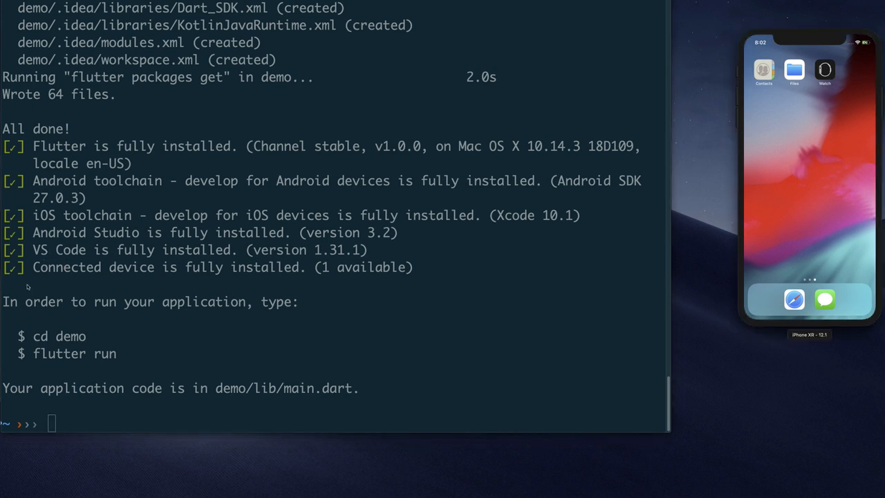
mouse_move(807, 193)
text(cd demo)
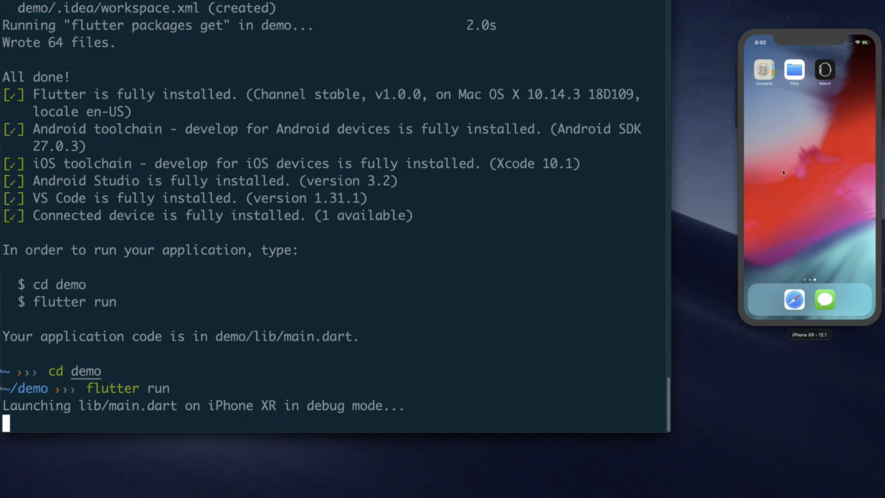
mouse_move(727, 246)
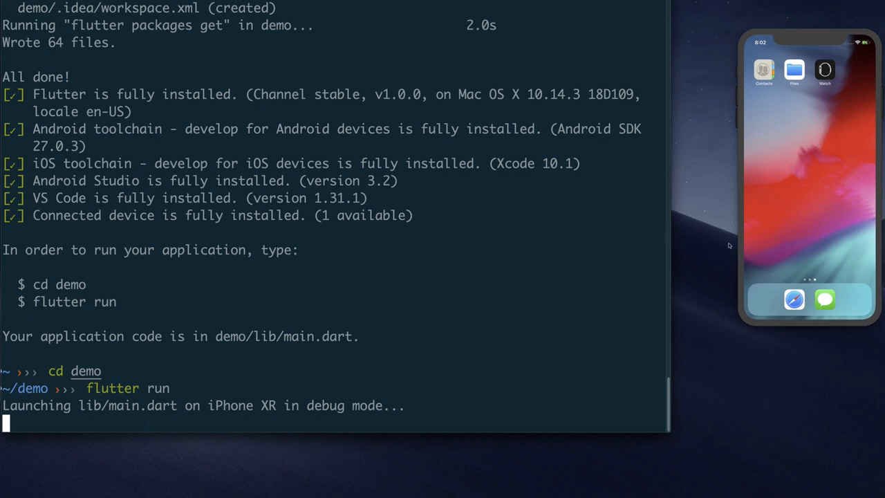
mouse_move(819, 147)
text(flutter run)
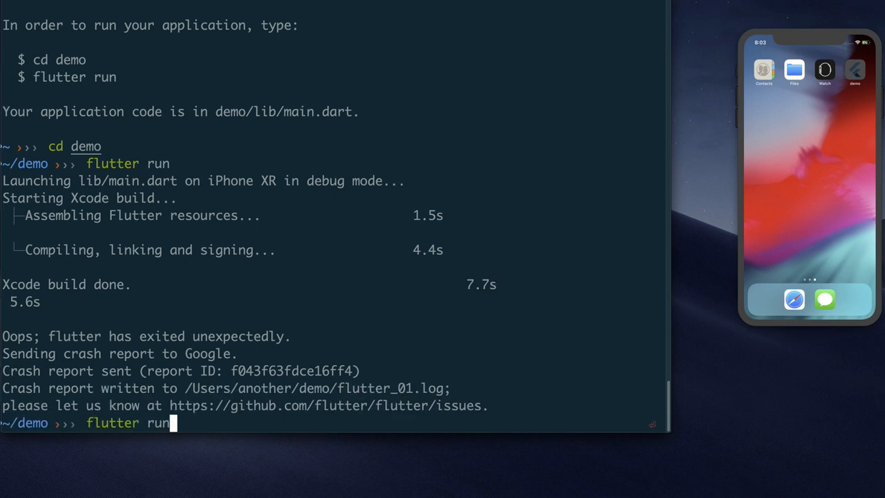
Step: Launch `flutter run` again after the crash and watch the build reach the iPhone XR simulator
key(Return)
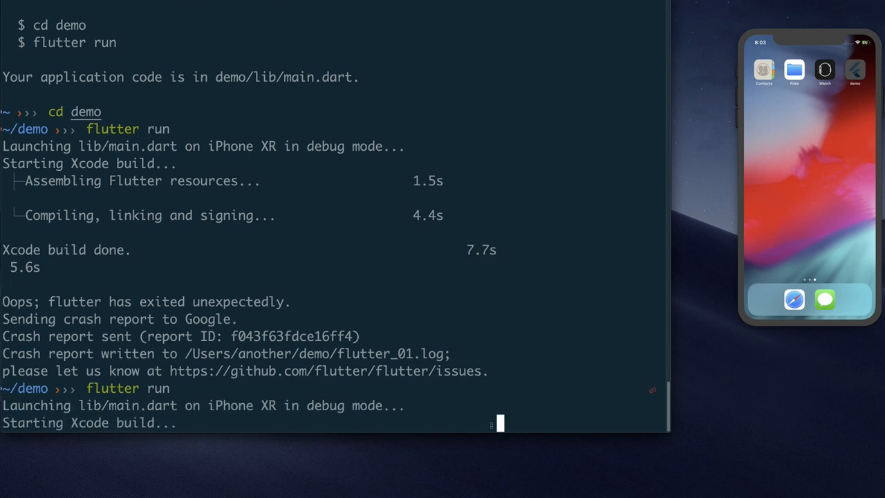
scroll(down, 3)
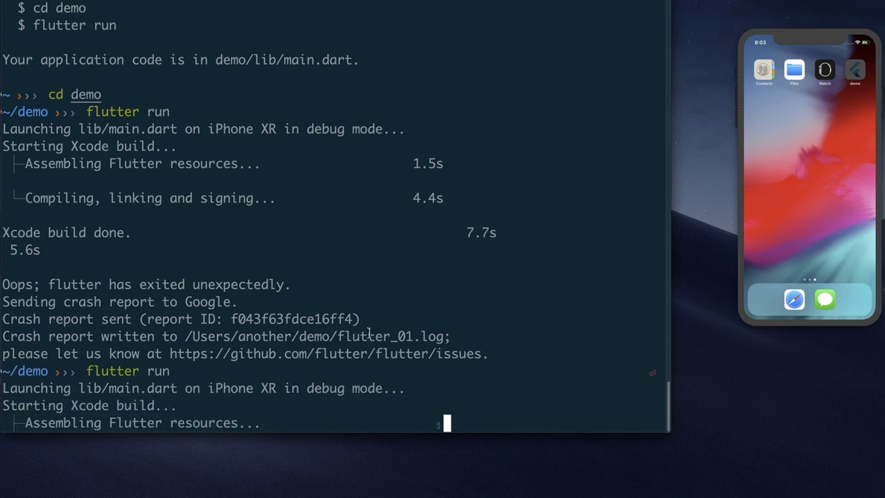
scroll(down, 3)
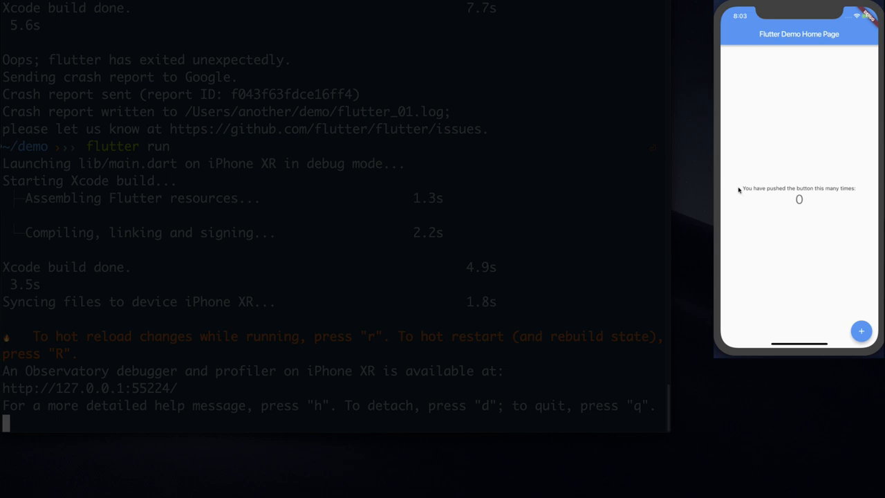
Step: Tap the + floating action button repeatedly until the demo counter reads 9
click(860, 332)
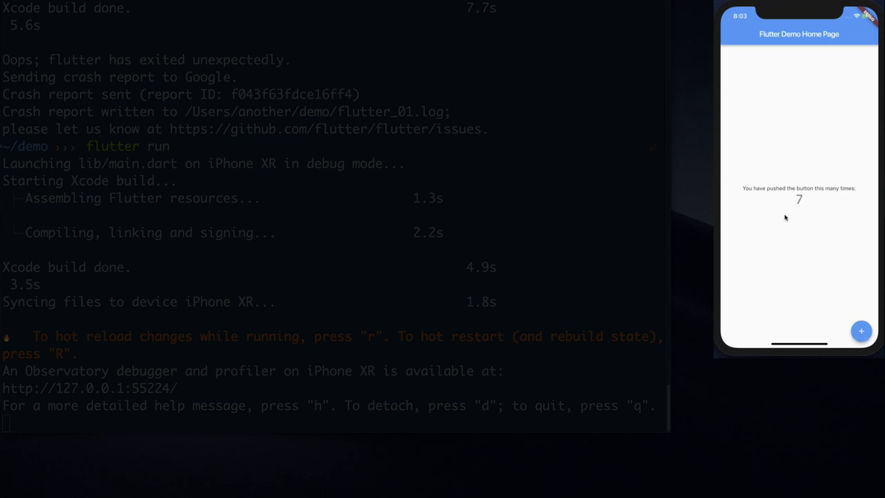
click(860, 331)
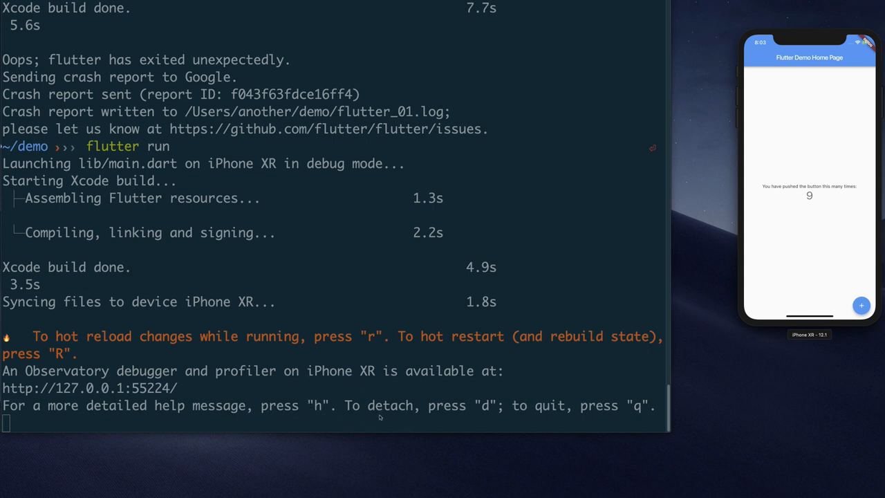
mouse_move(368, 343)
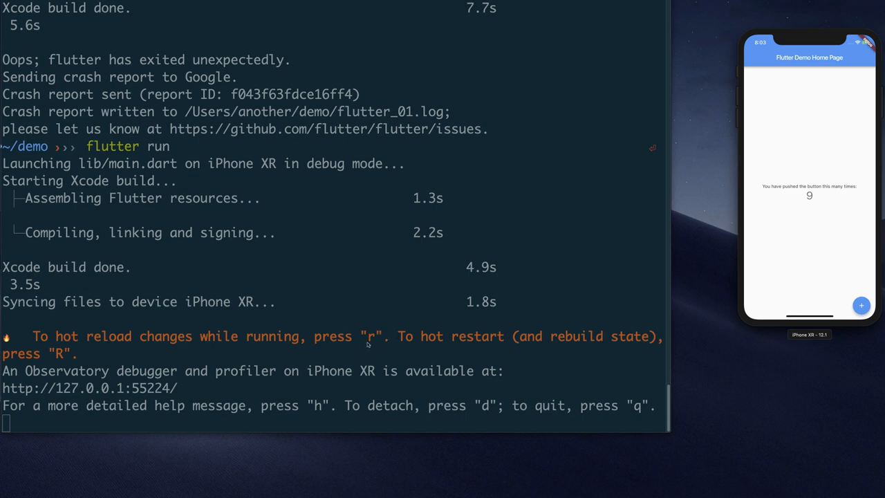
mouse_move(550, 345)
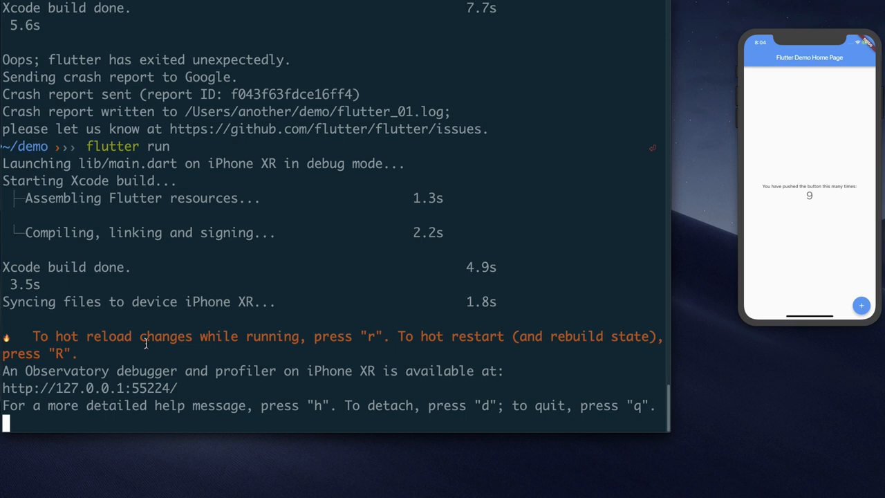
Step: Quit the running app and open the demo project in VS Code with `code .`
key(q)
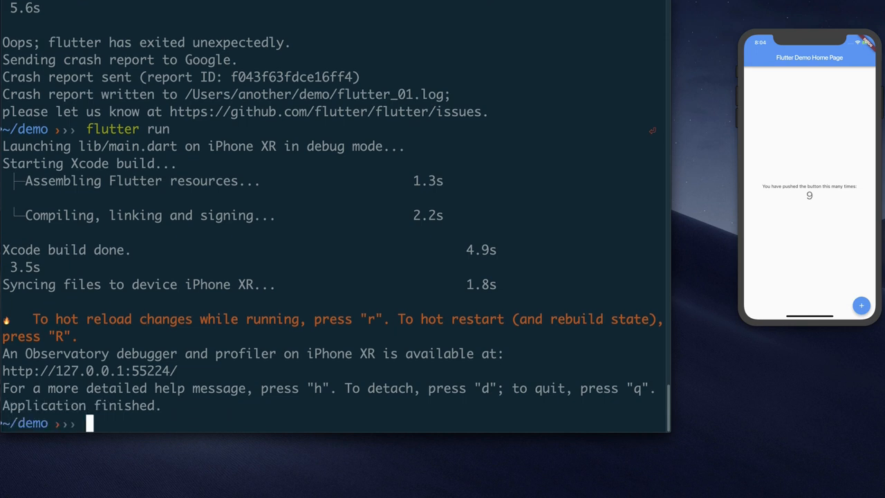
text(code .)
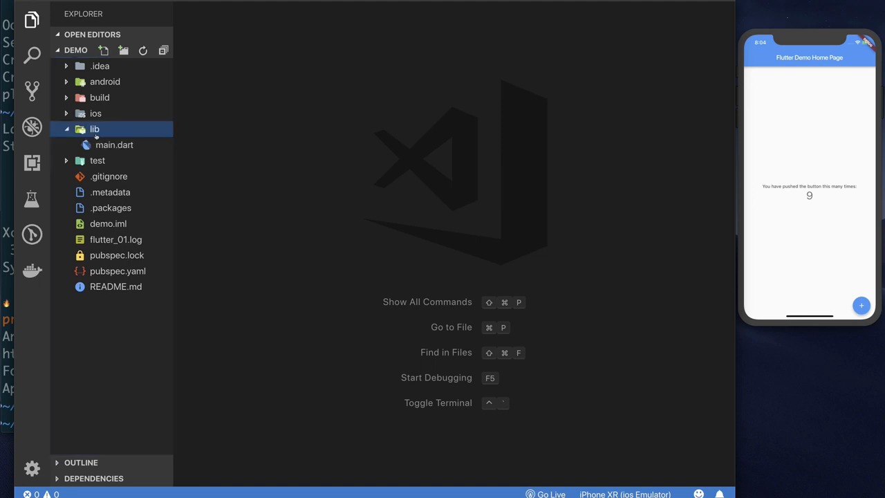
mouse_move(141, 158)
text(flutter run)
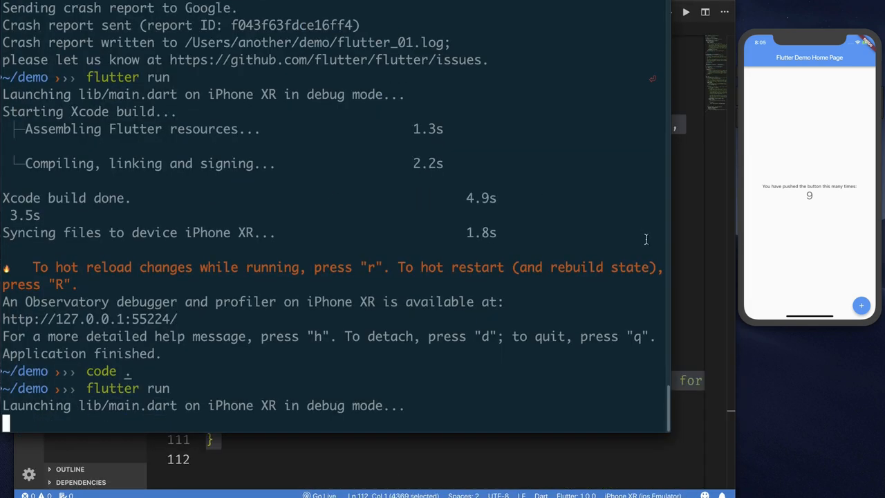
scroll(down, 3)
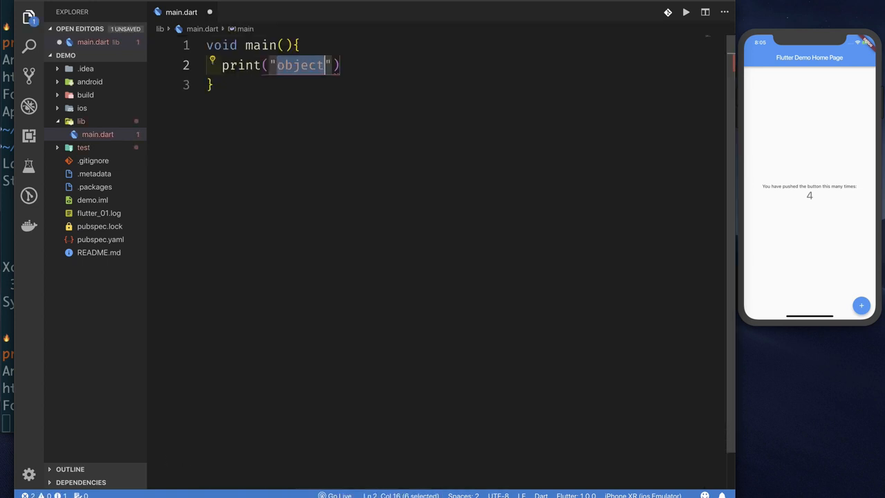
Step: Make main() print 'Hello, World!', run it to see the output, and begin an import line
text(Hello, W)
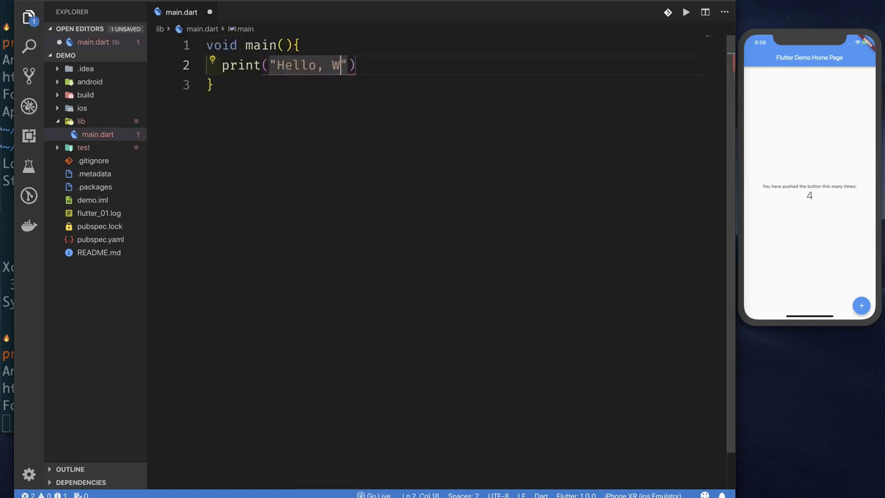
text(orld!)
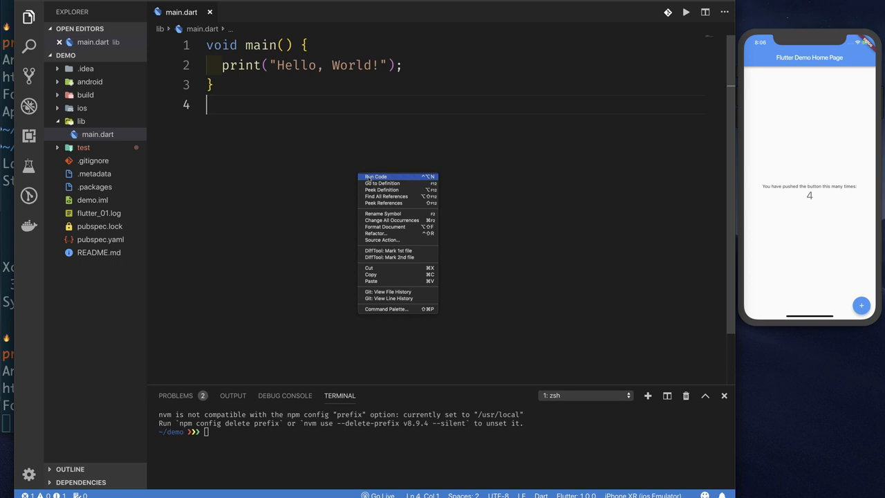
click(376, 177)
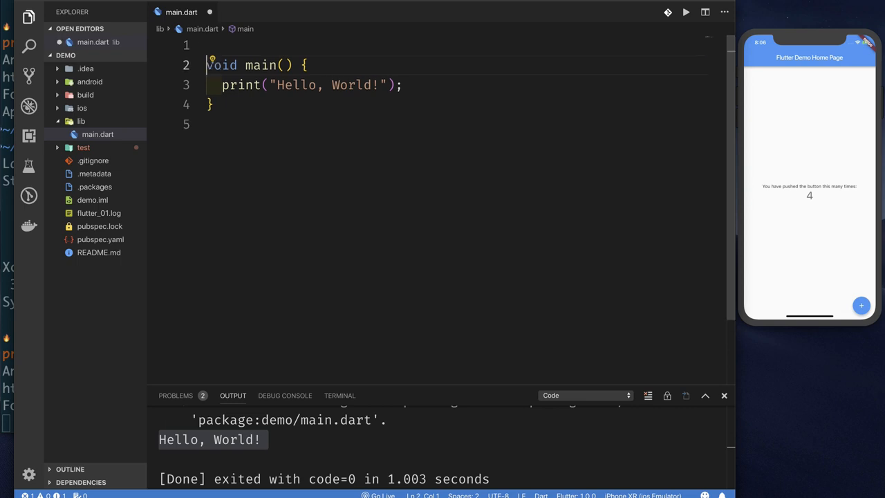
text(import '';)
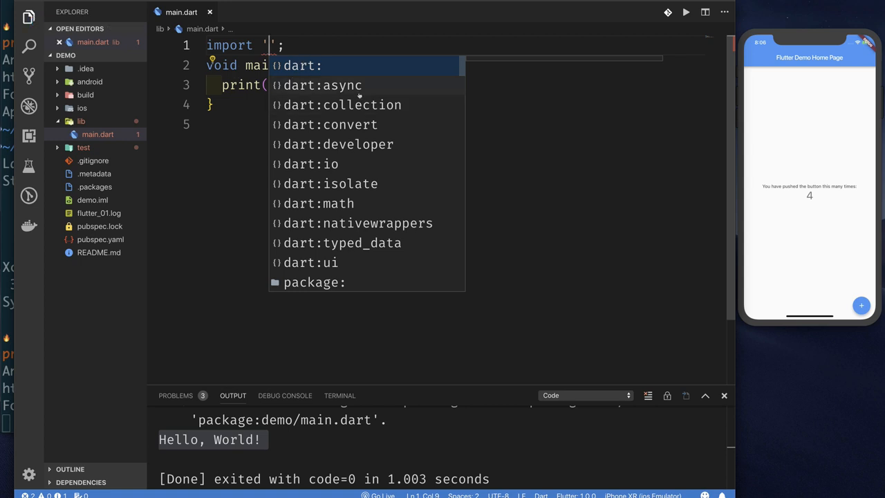
text(mater)
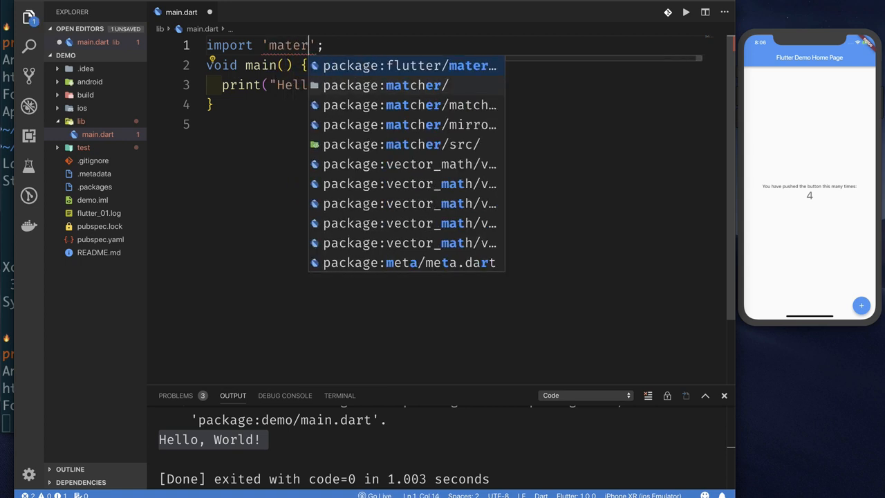
click(408, 65)
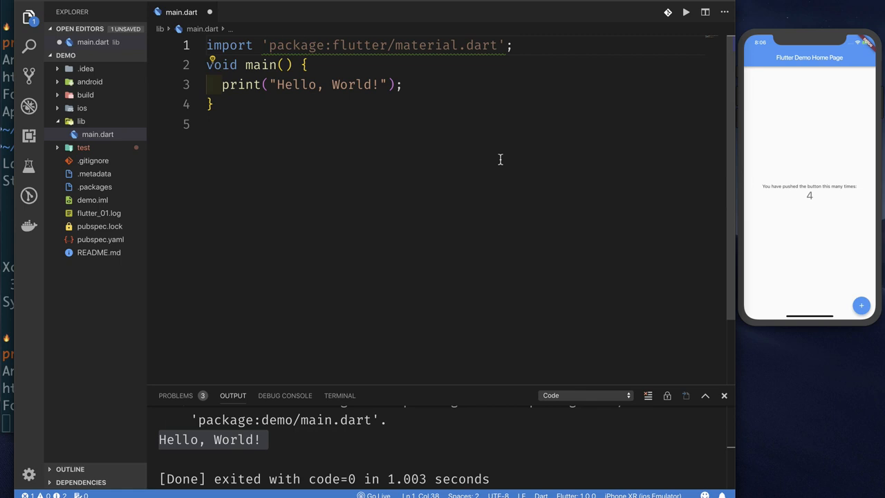
key(Enter)
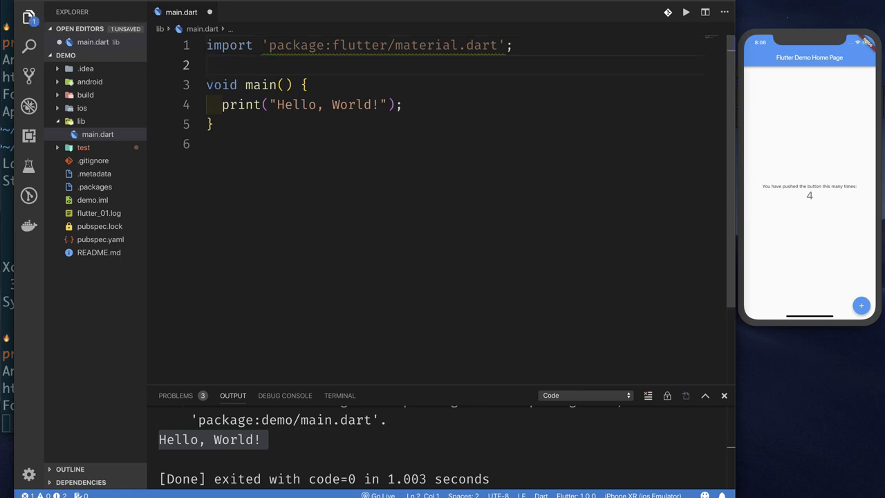
mouse_move(365, 53)
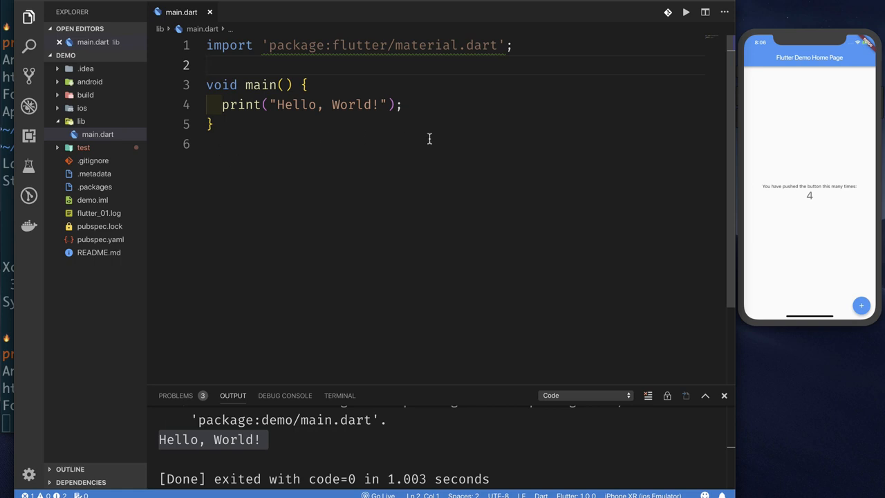
mouse_move(814, 134)
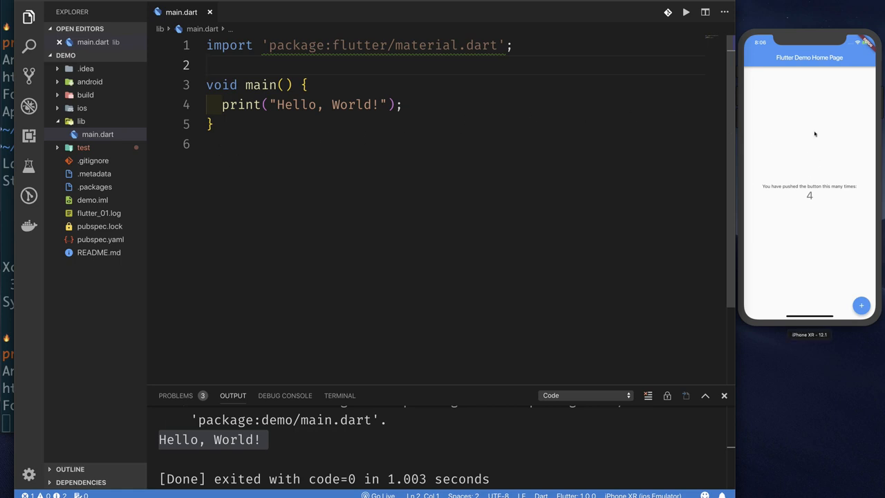
mouse_move(784, 76)
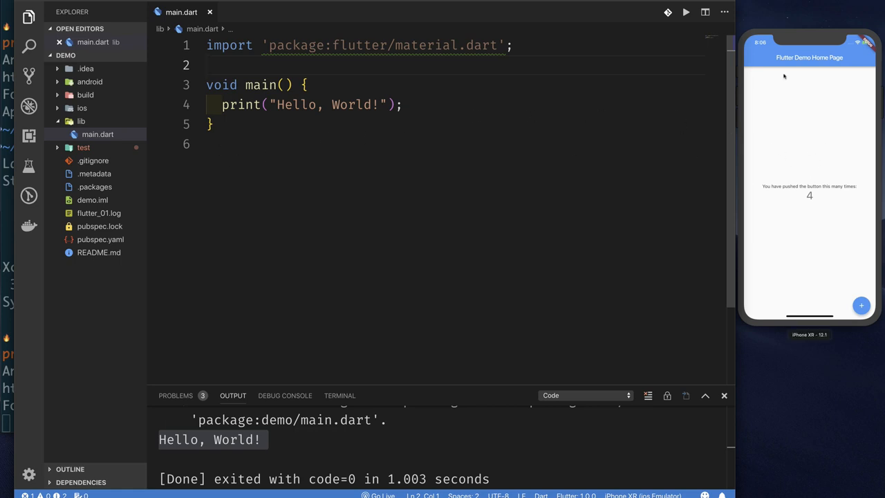
mouse_move(765, 72)
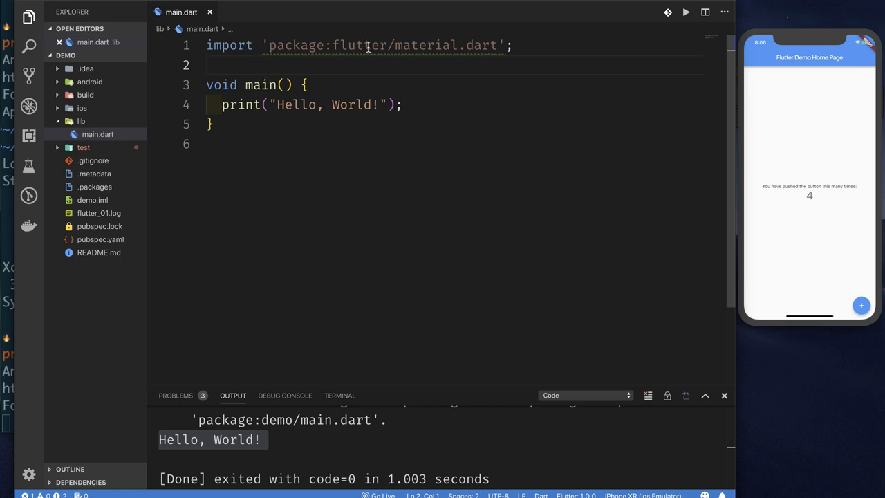
mouse_move(477, 47)
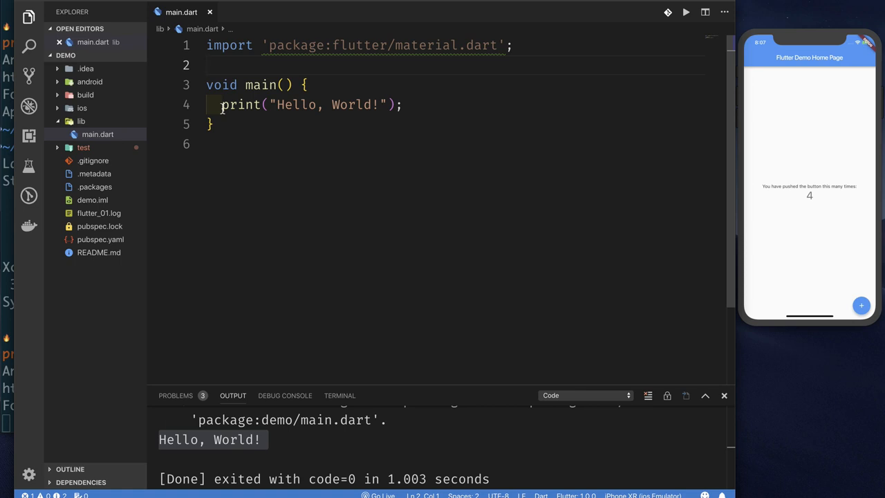
triple_click(304, 105)
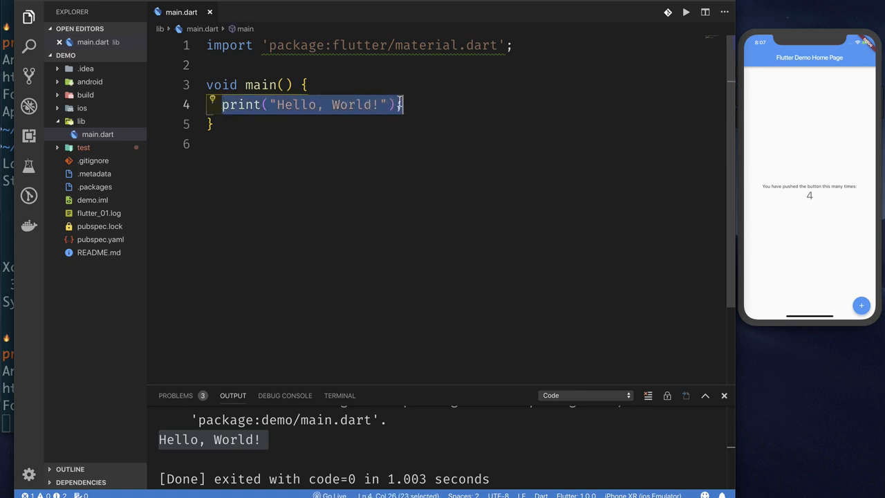
Step: Replace the print statement with a runApp(app) call chosen from IntelliSense
text(run)
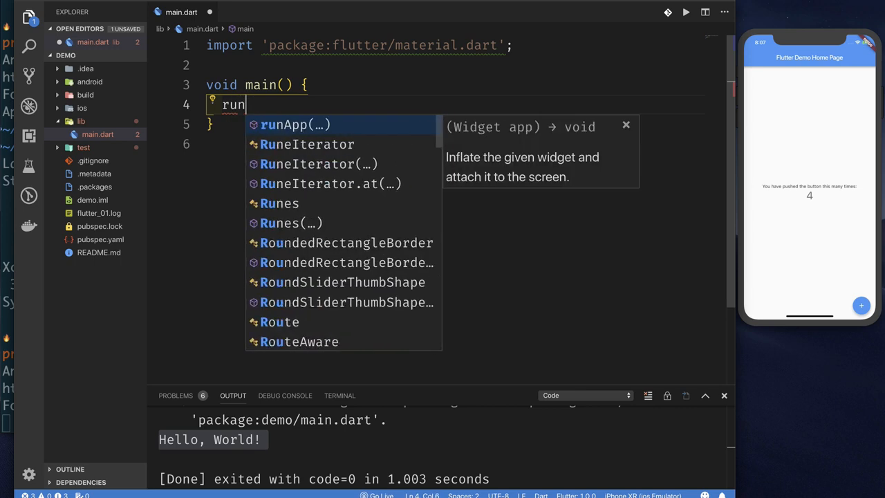
click(295, 124)
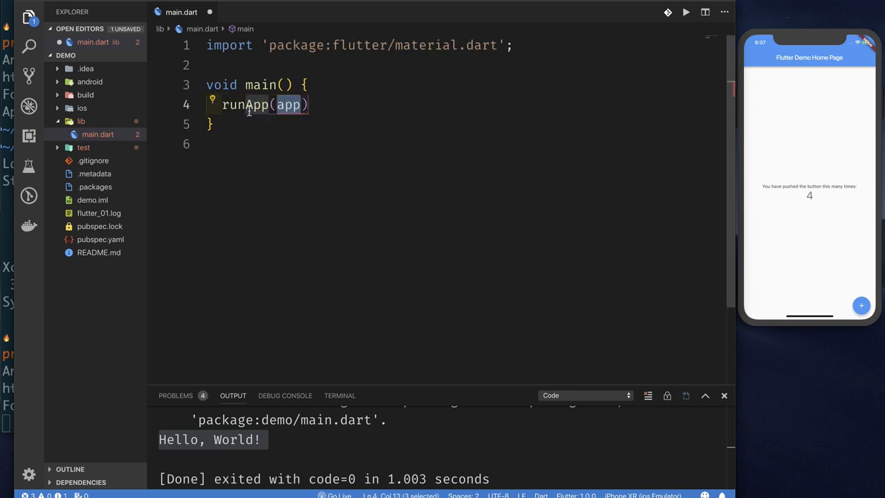
mouse_move(247, 105)
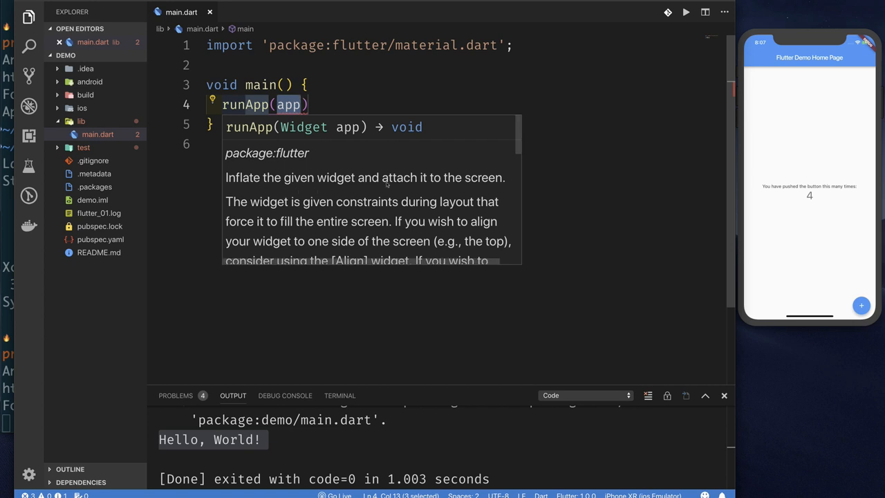
mouse_move(335, 160)
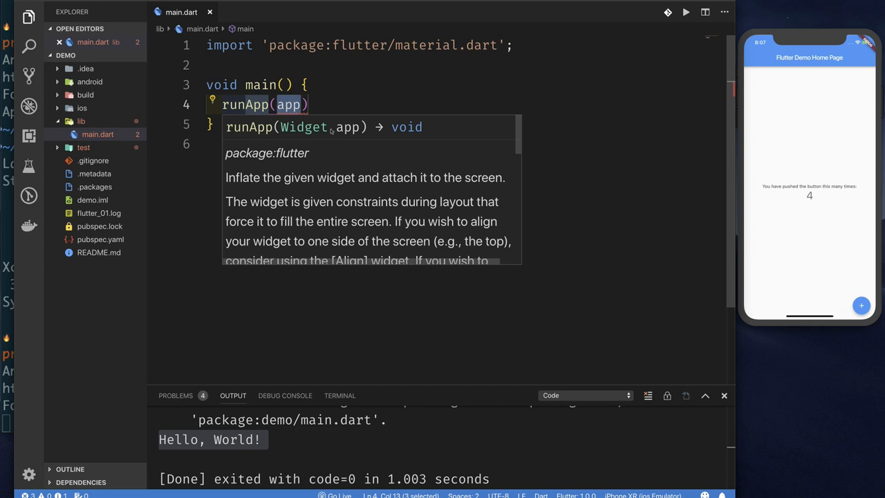
mouse_move(330, 131)
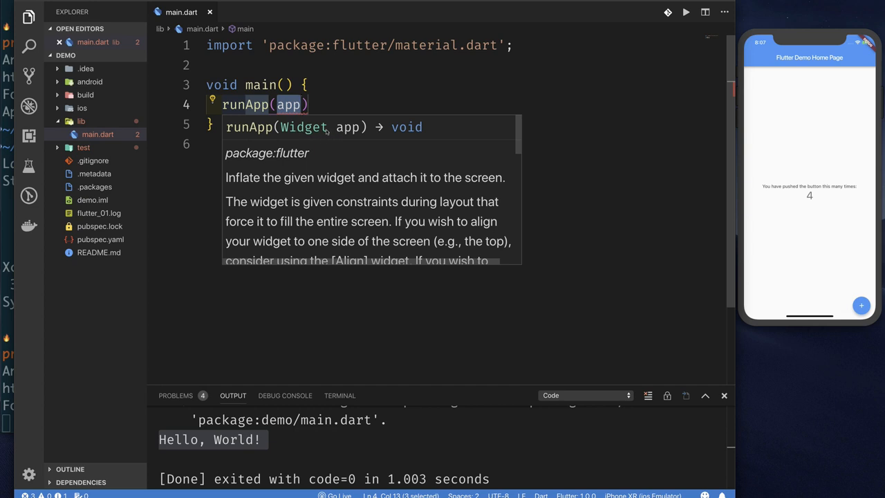
mouse_move(343, 192)
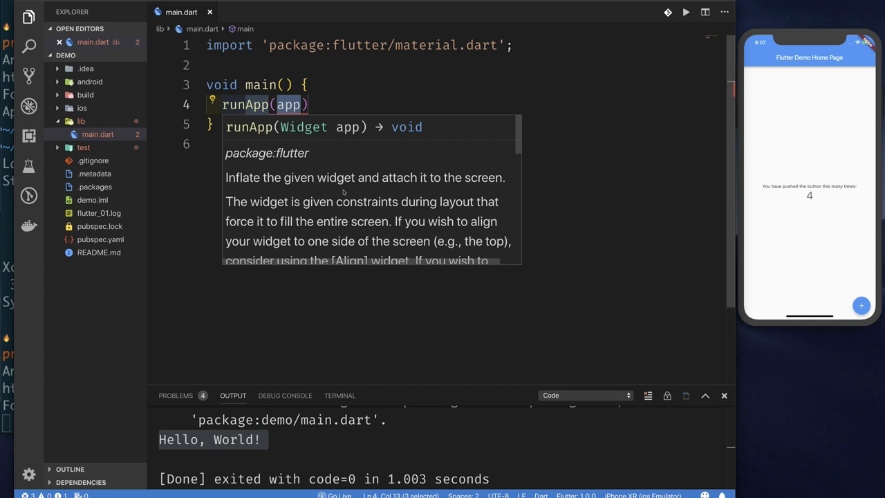
mouse_move(341, 174)
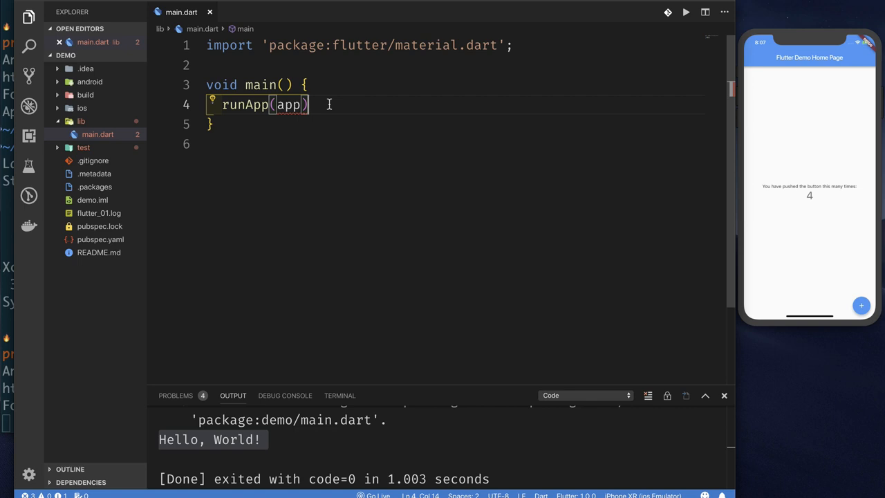
Step: End runApp with a semicolon and swap its app argument for a Text widget holding 'Hello, world!'
text(;)
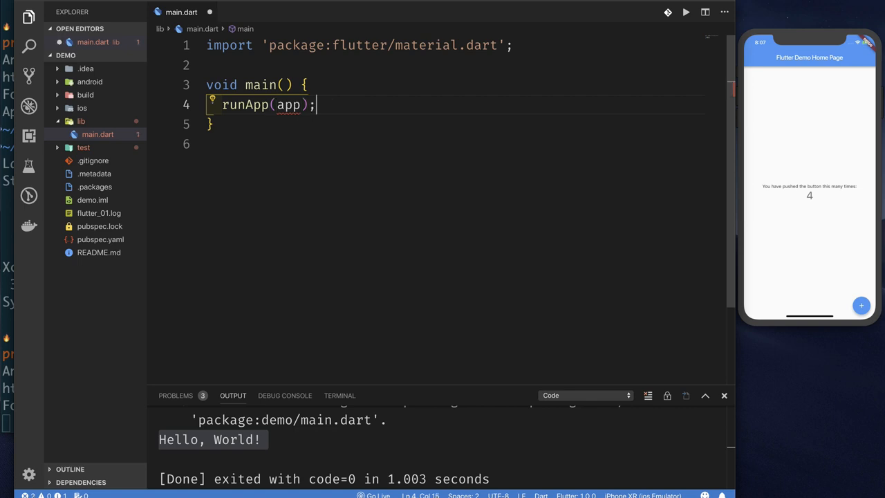
double_click(288, 105)
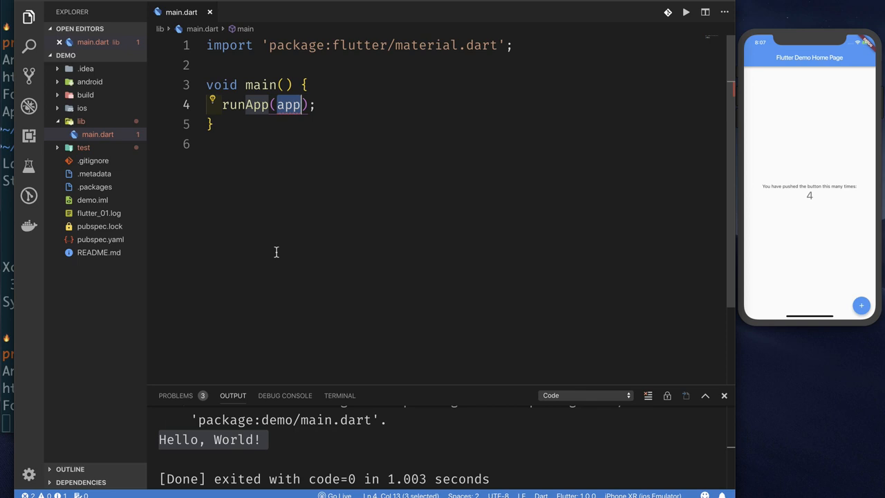
key(Delete)
text(Text(data))
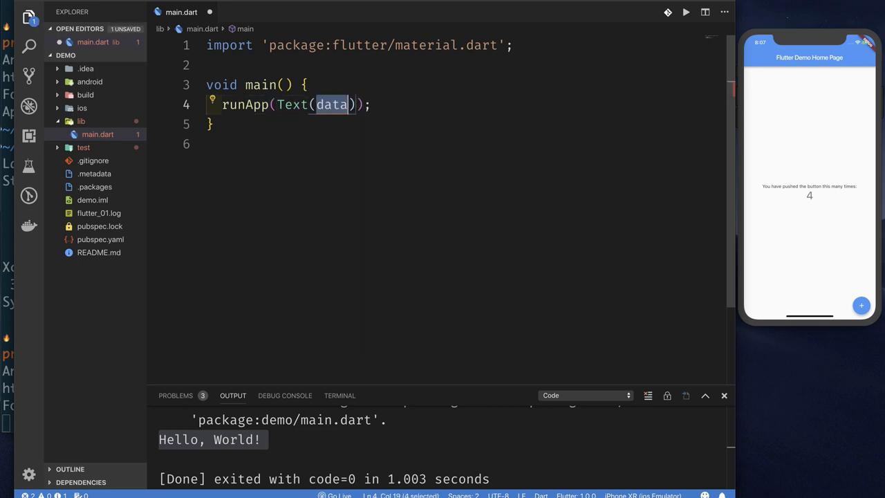
mouse_move(294, 108)
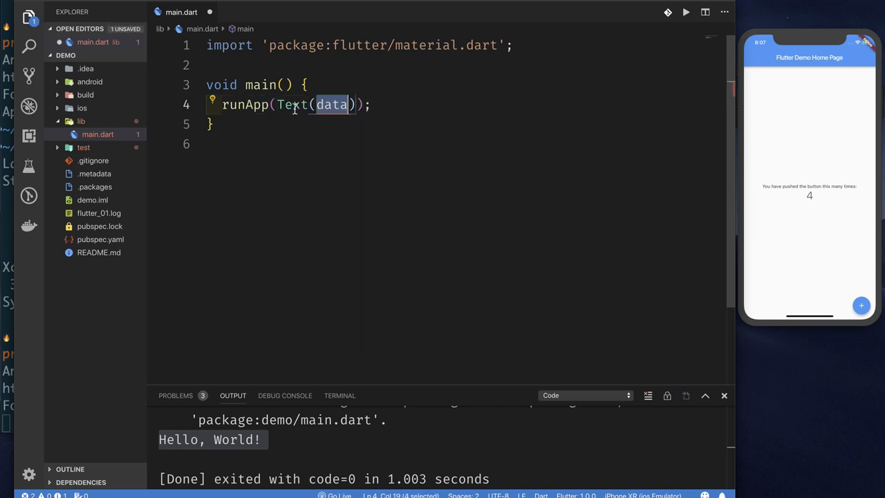
text('Hell')
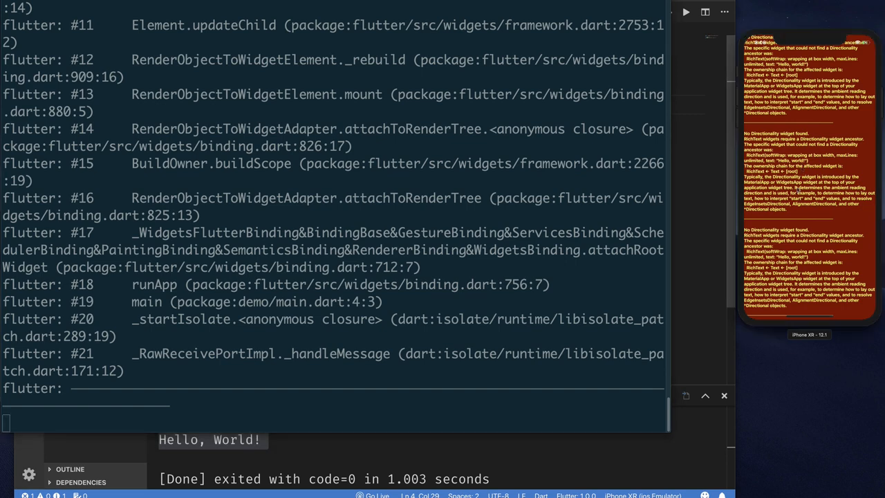
Step: Scroll back through the terminal to read the missing Directionality exception trace
scroll(up, 3)
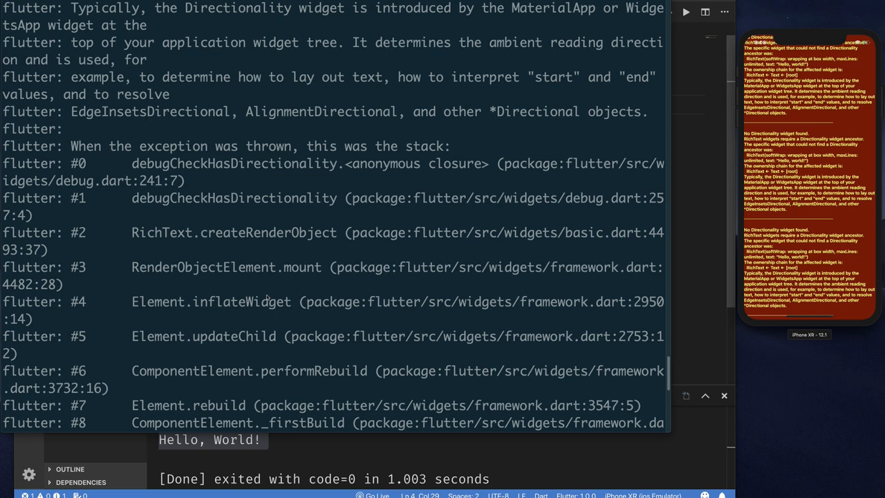
scroll(up, 3)
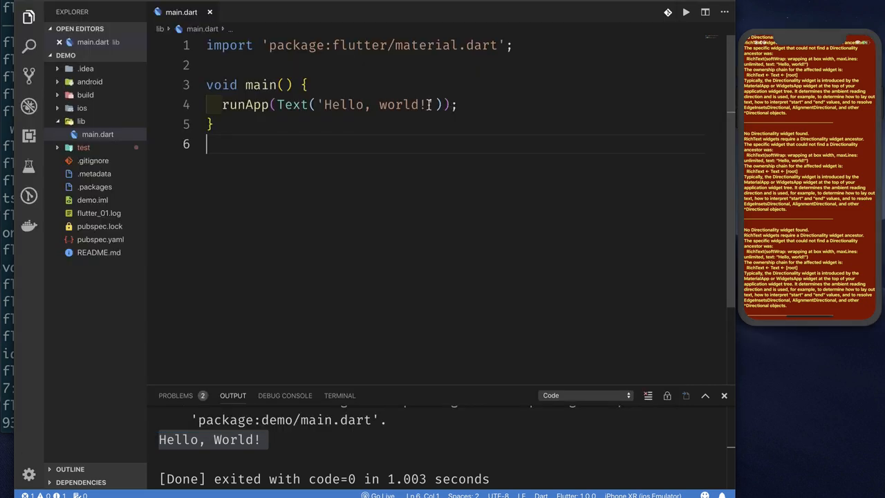
Step: Add textDirection: TextDirection.ltr to the Text widget so the simulator shows 'Hello, world!'
text(,)
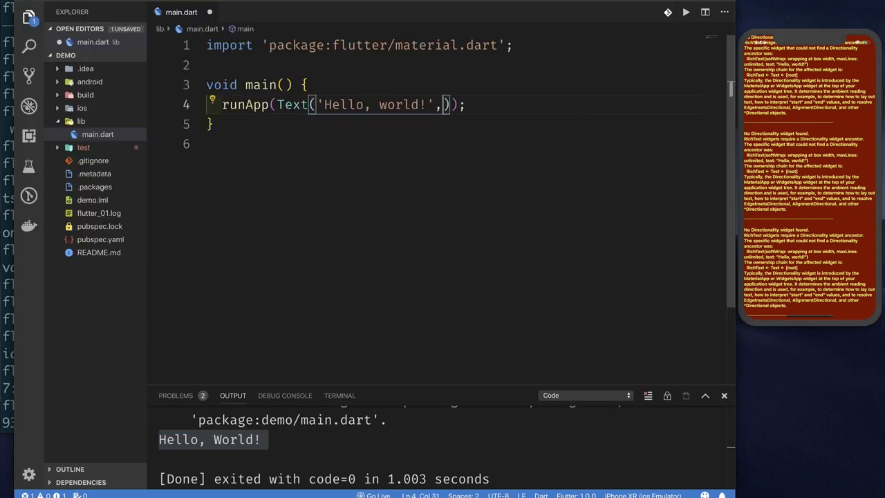
text(d)
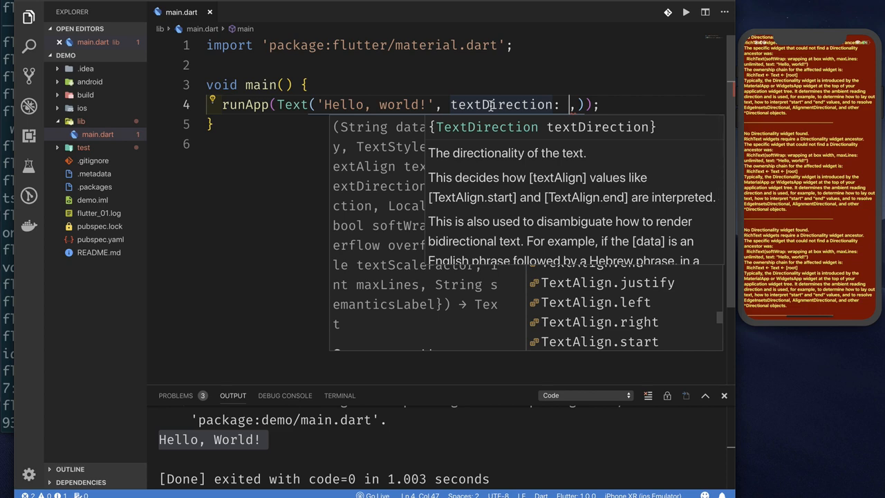
text(Tex)
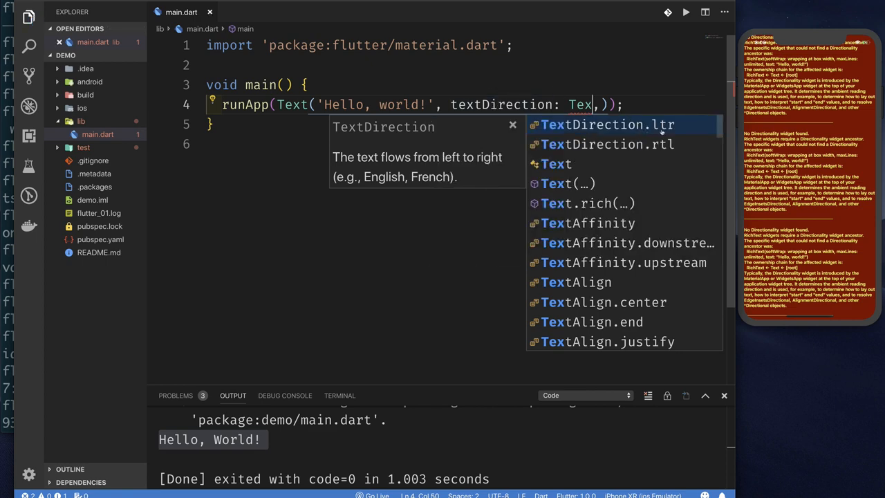
mouse_move(588, 143)
text(tDirection.ltr)
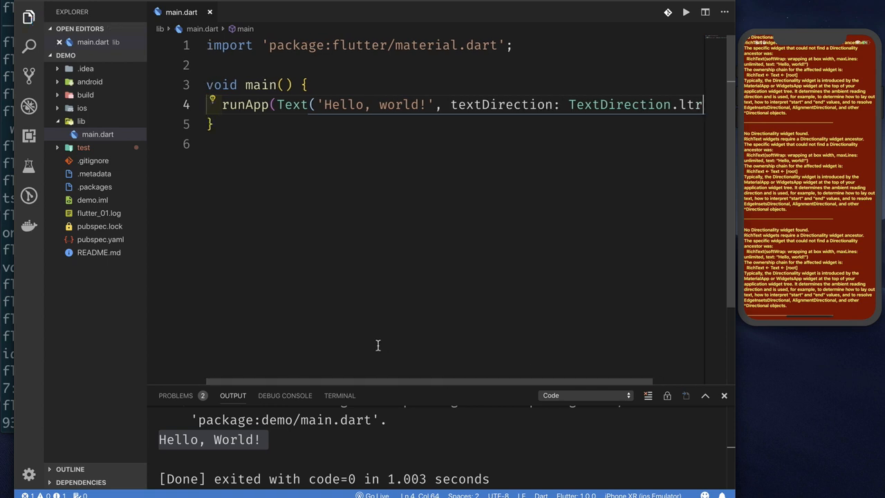
mouse_move(494, 205)
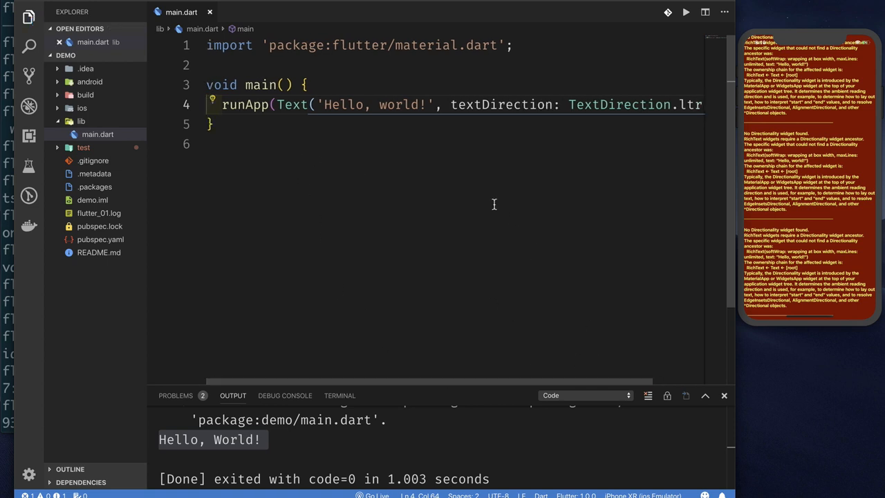
click(322, 143)
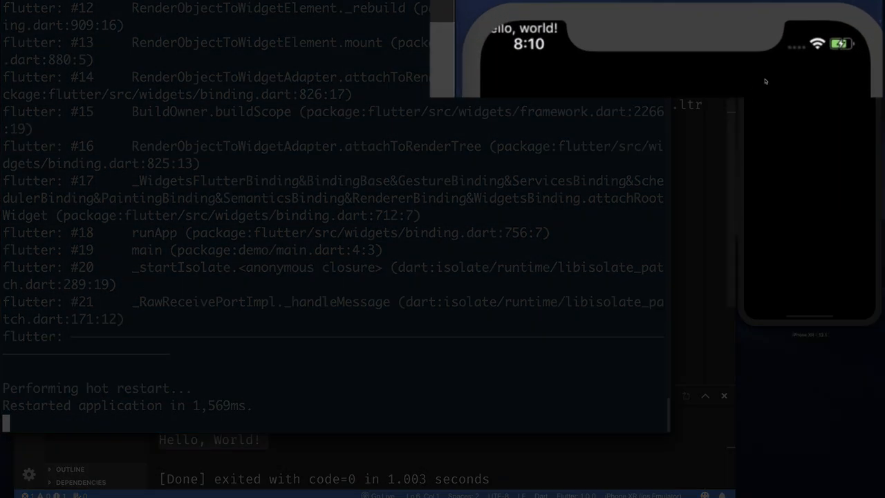
mouse_move(509, 49)
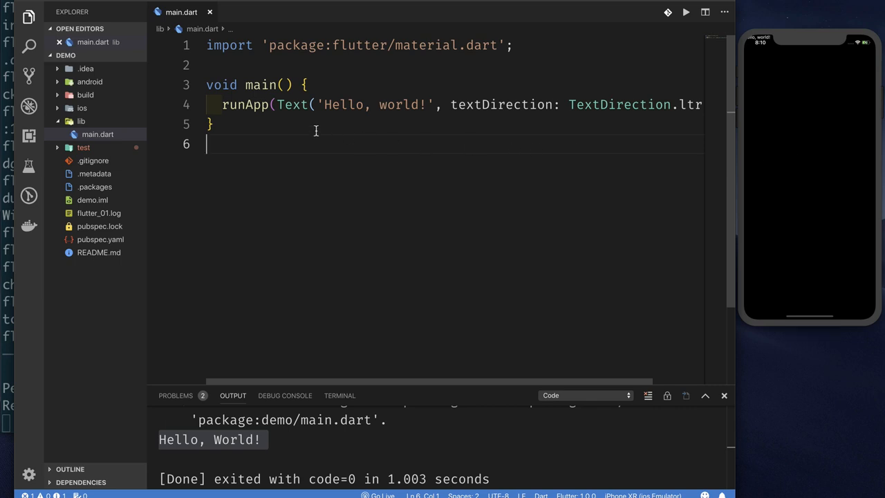
mouse_move(246, 105)
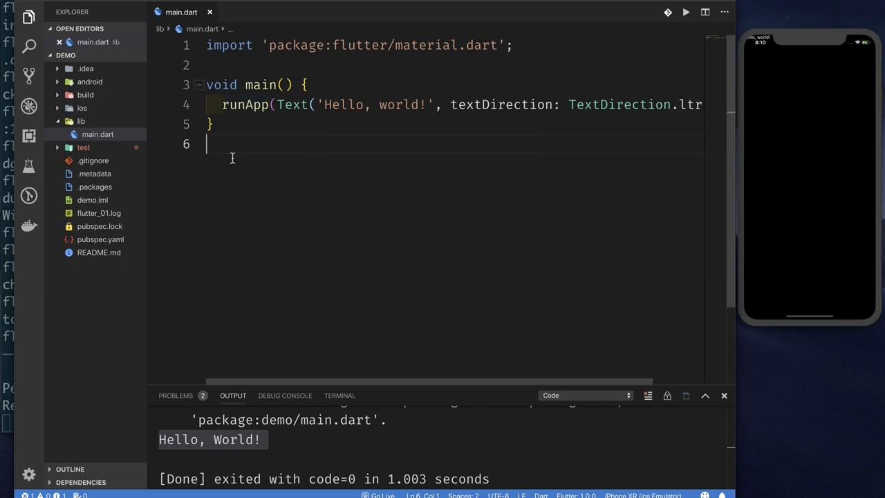
mouse_move(319, 177)
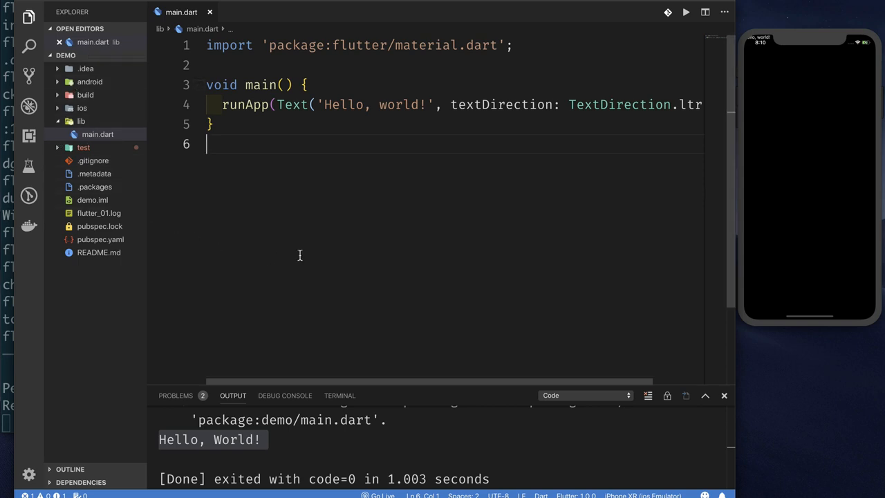
mouse_move(307, 111)
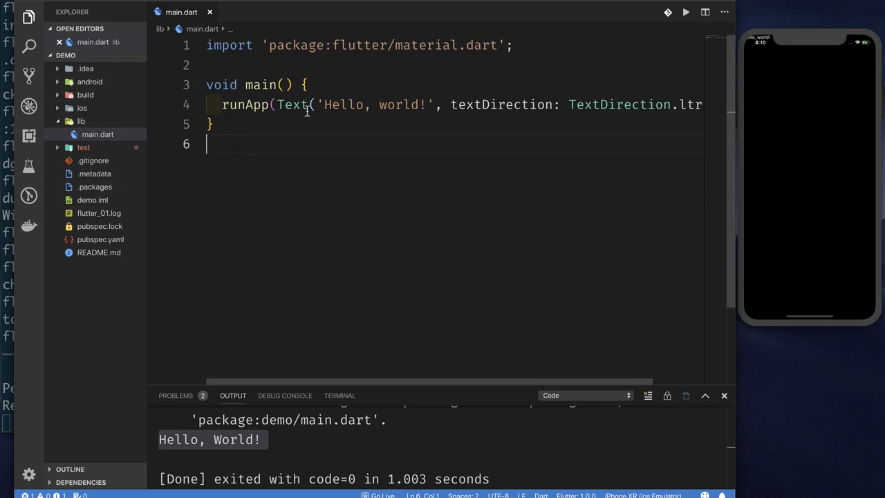
mouse_move(750, 129)
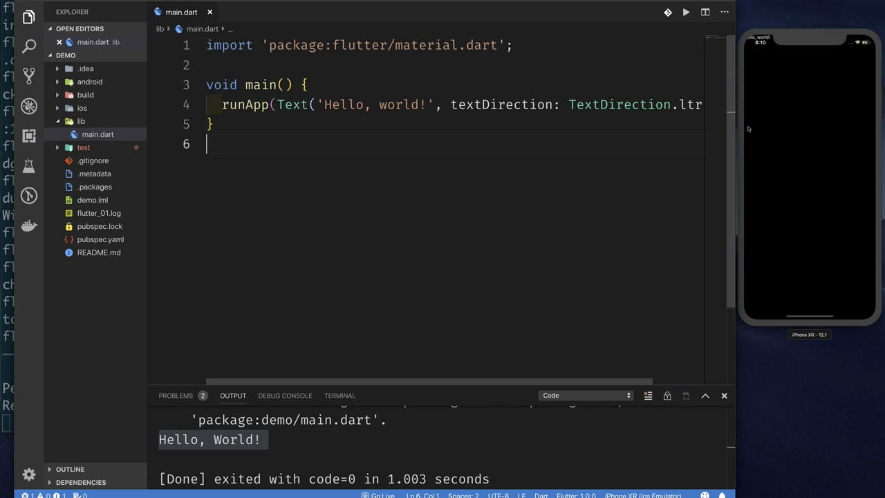
mouse_move(579, 149)
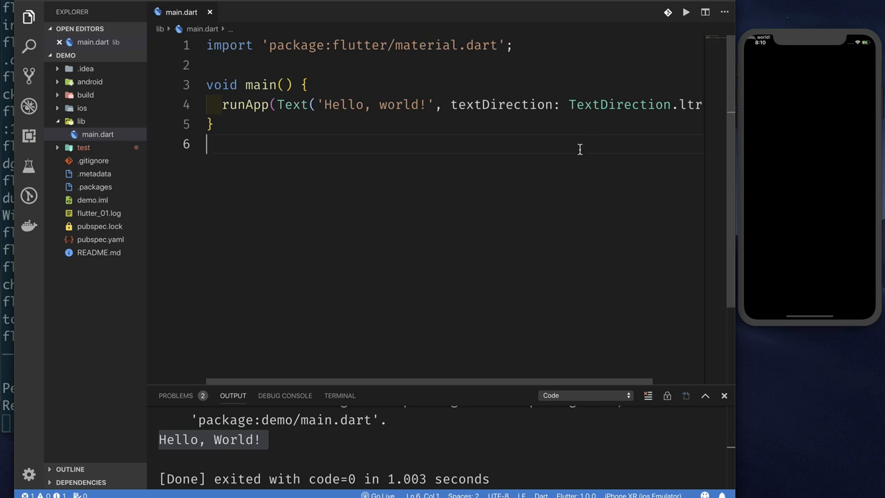
mouse_move(293, 105)
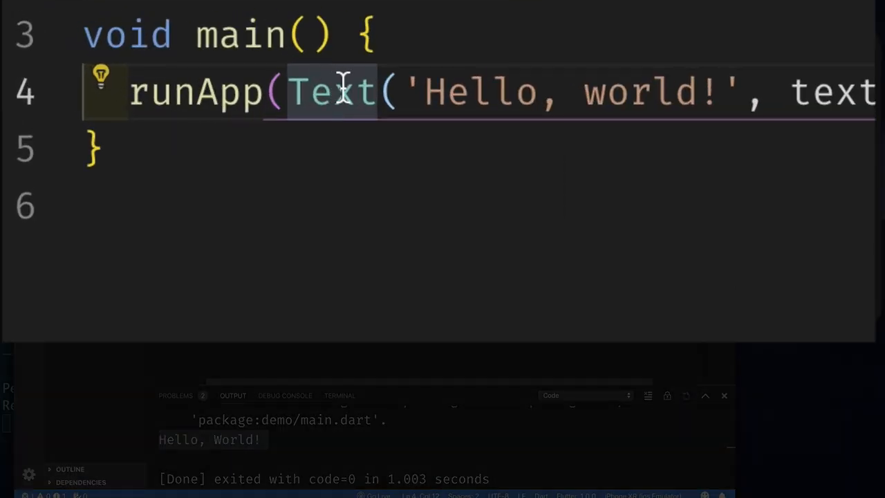
mouse_move(101, 82)
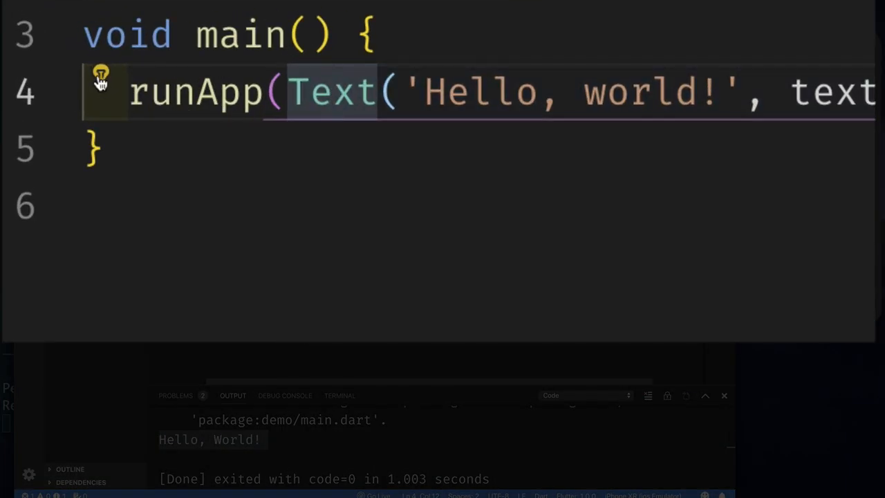
Step: Wrap the Text in a Column via quick fix and add a second Text reading 'Hi there'
click(101, 72)
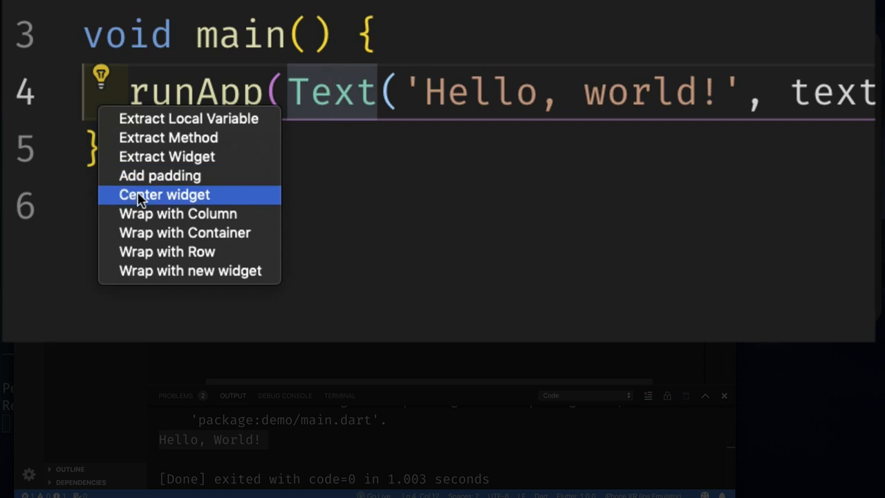
mouse_move(163, 202)
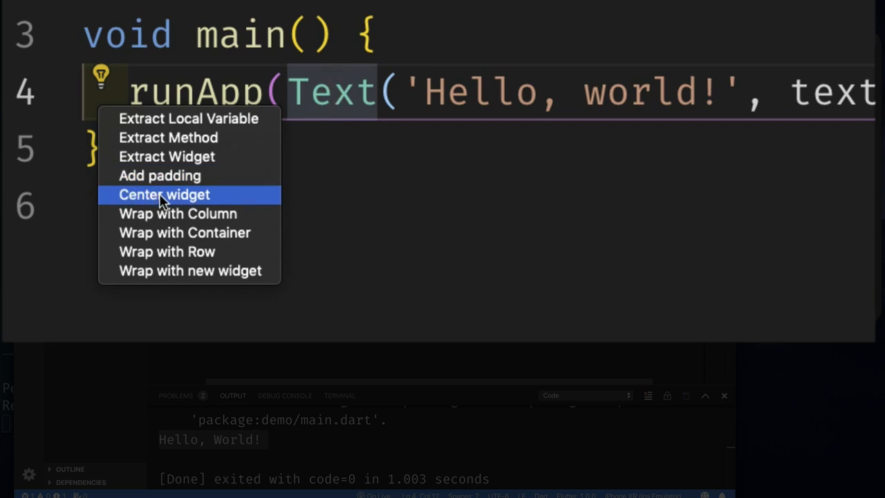
mouse_move(199, 222)
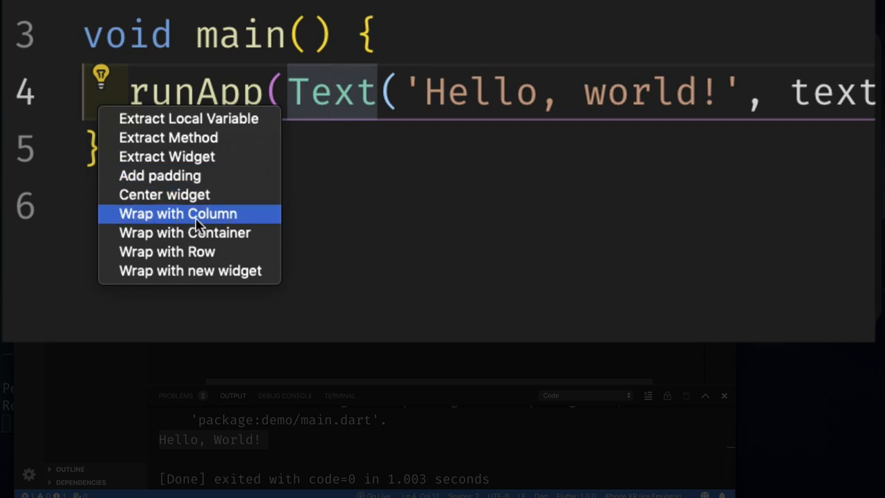
mouse_move(210, 241)
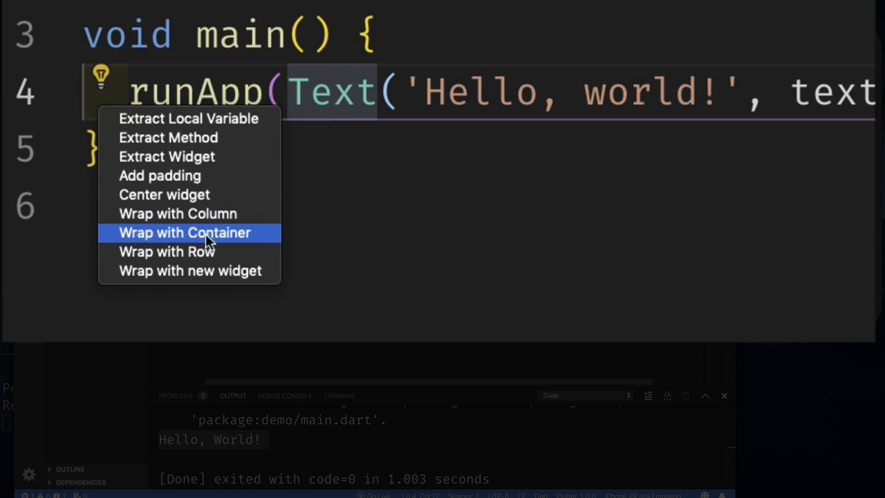
mouse_move(187, 260)
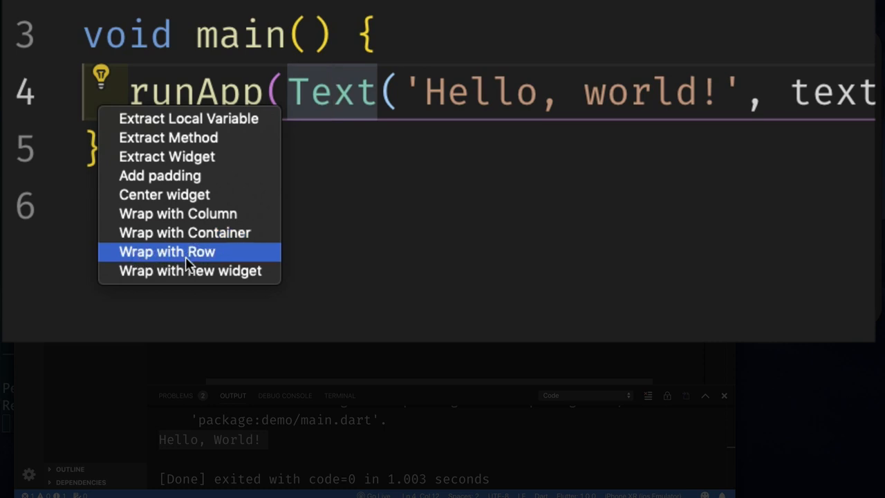
mouse_move(228, 259)
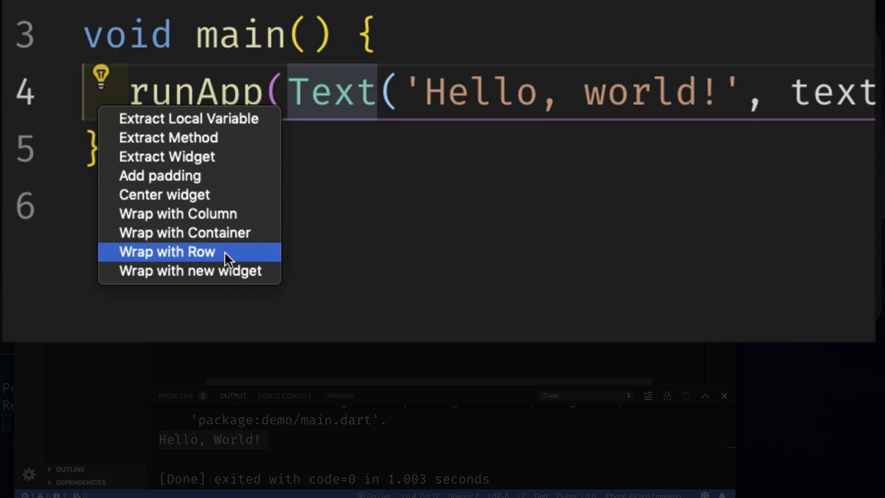
mouse_move(211, 213)
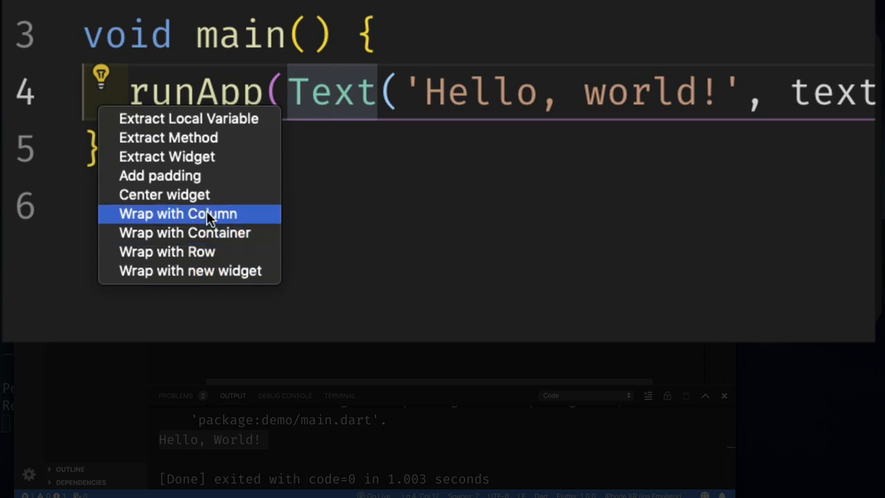
mouse_move(242, 222)
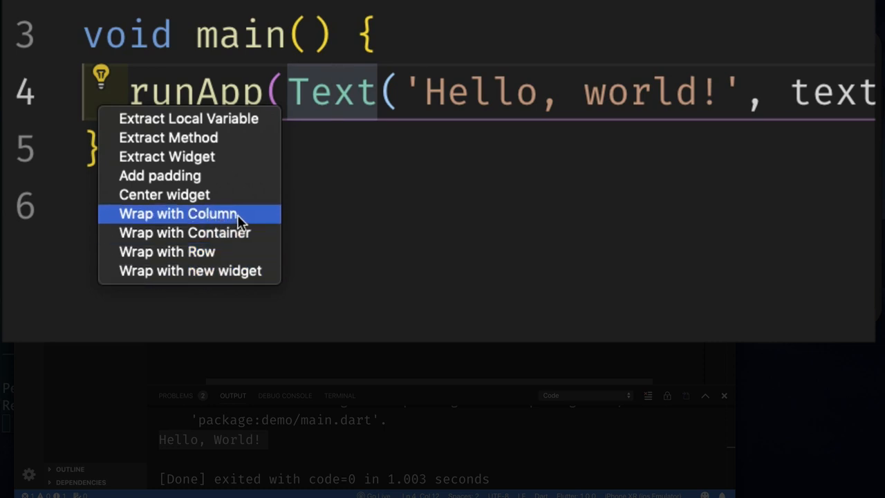
click(177, 213)
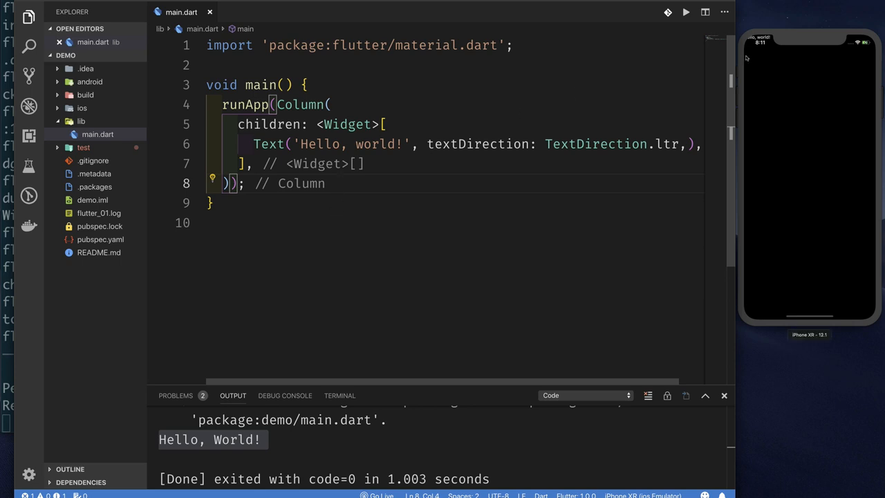
mouse_move(531, 238)
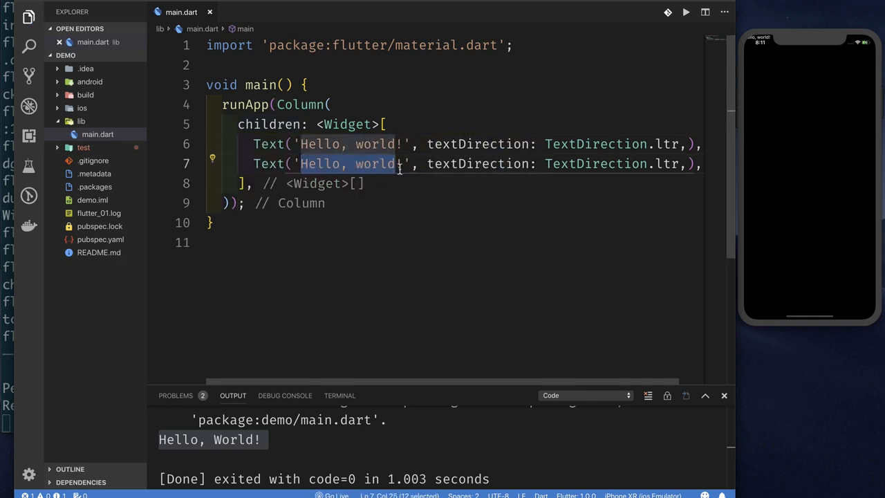
text(Hi there)
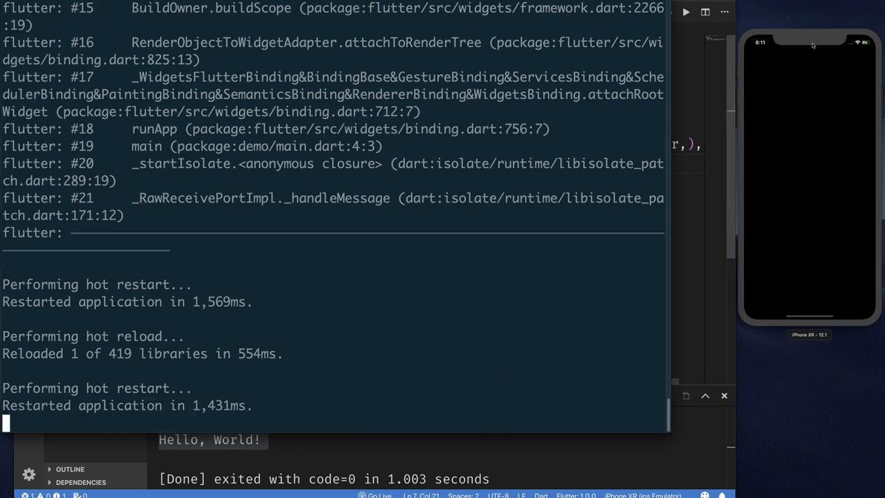
mouse_move(692, 239)
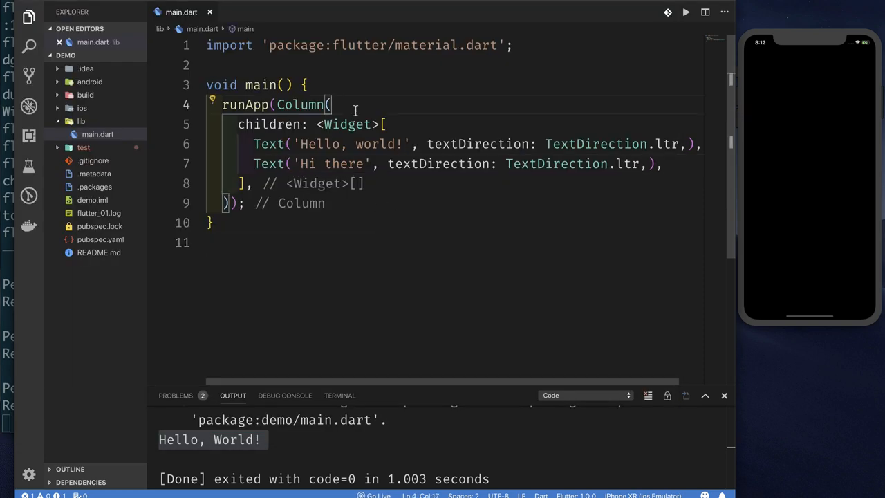
Step: Give the Column mainAxisAlignment: MainAxisAlignment.center so both texts appear centred after restart
text(mainAxisAlignment: ,)
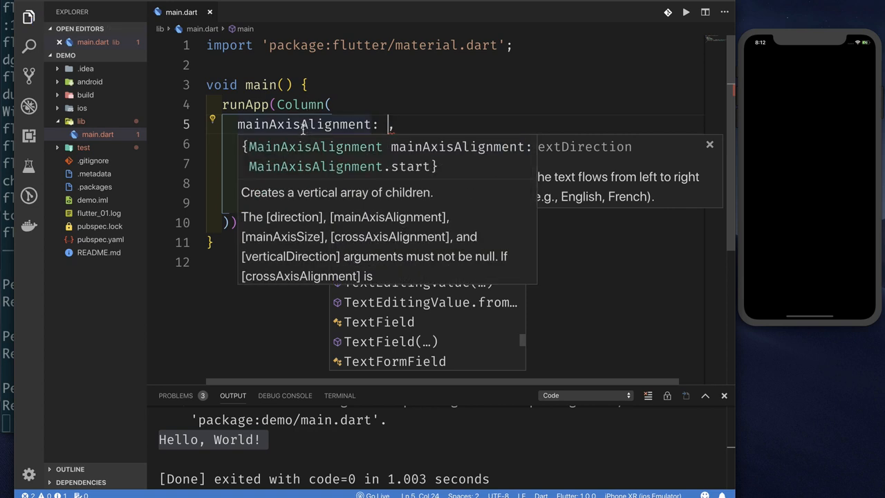
mouse_move(335, 155)
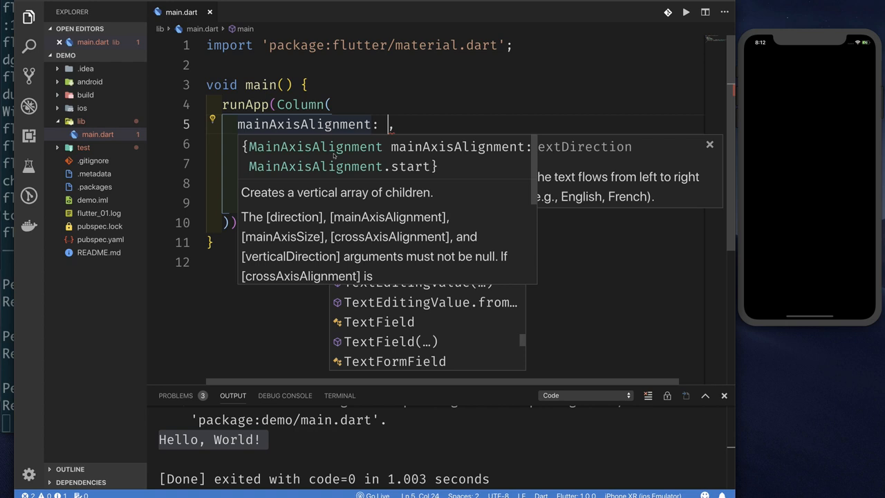
text(Main)
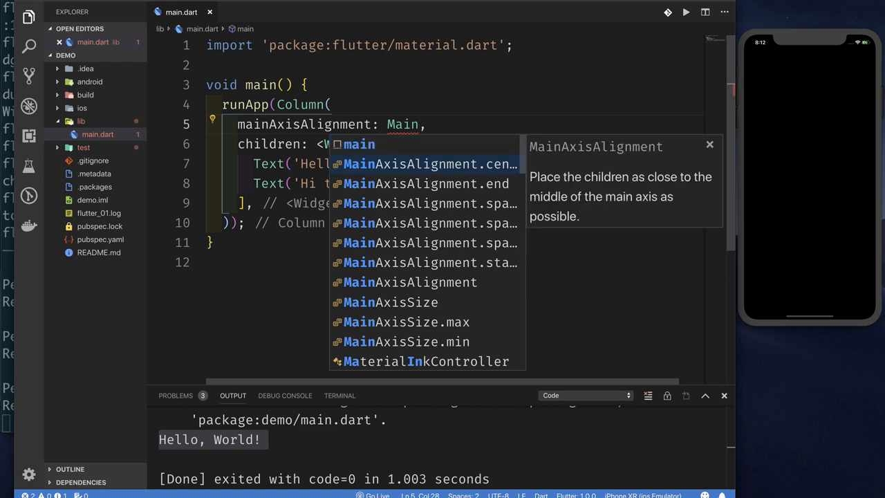
mouse_move(501, 171)
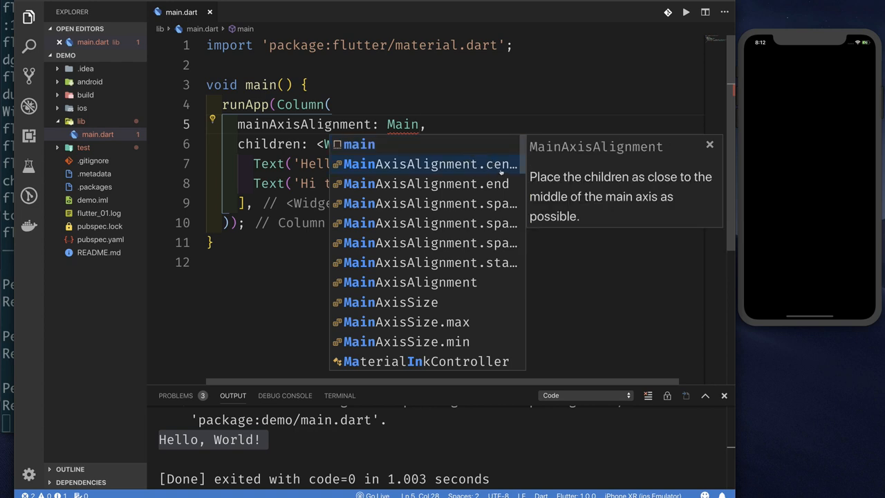
click(428, 163)
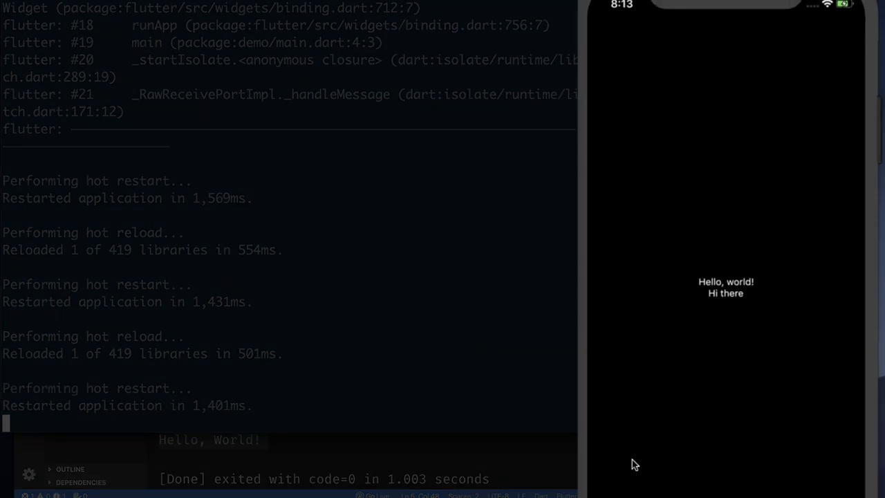
mouse_move(705, 362)
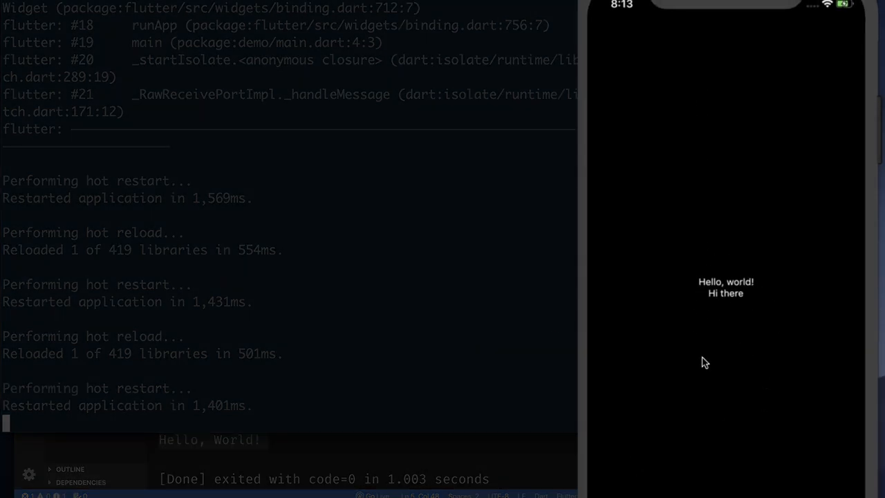
mouse_move(750, 213)
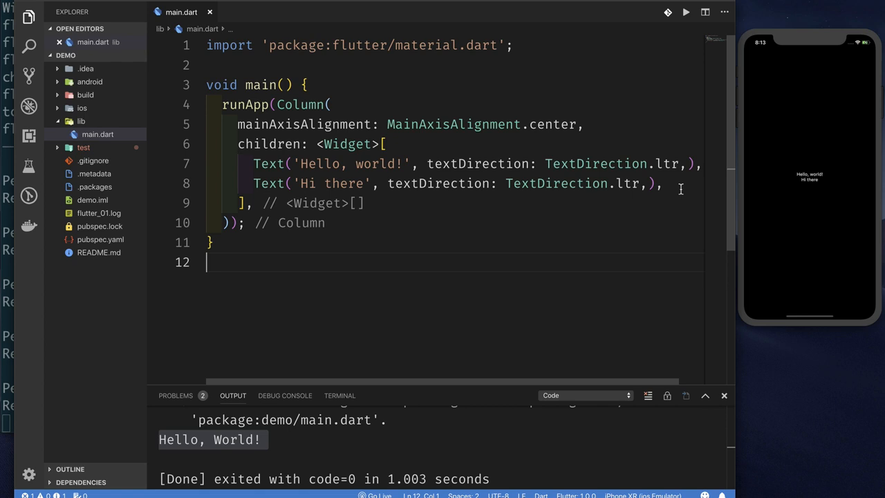
Step: Add a Container child with height: 40.0 and color: Colors.greenAccent after the two Texts
click(661, 182)
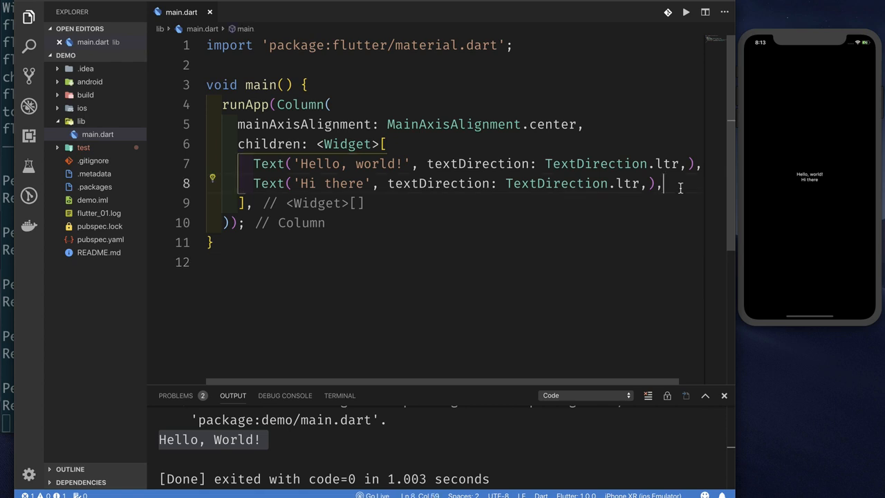
text(Container()
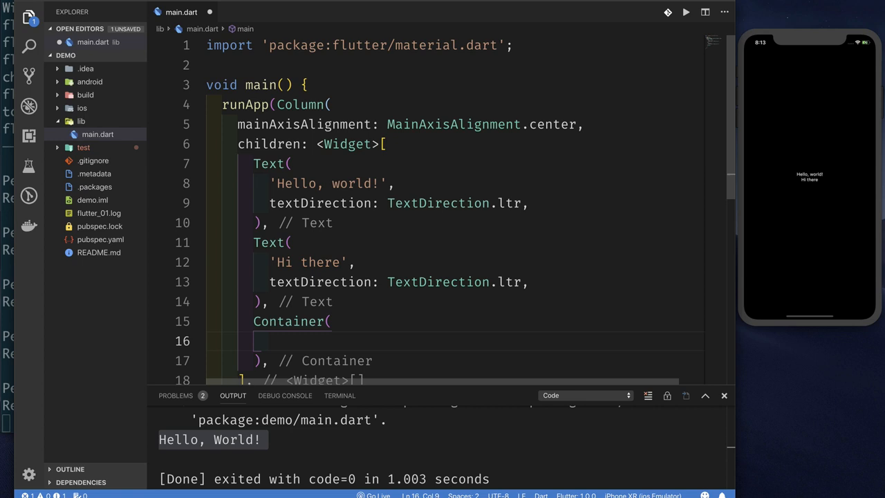
text(height: 40.0,)
text(co,)
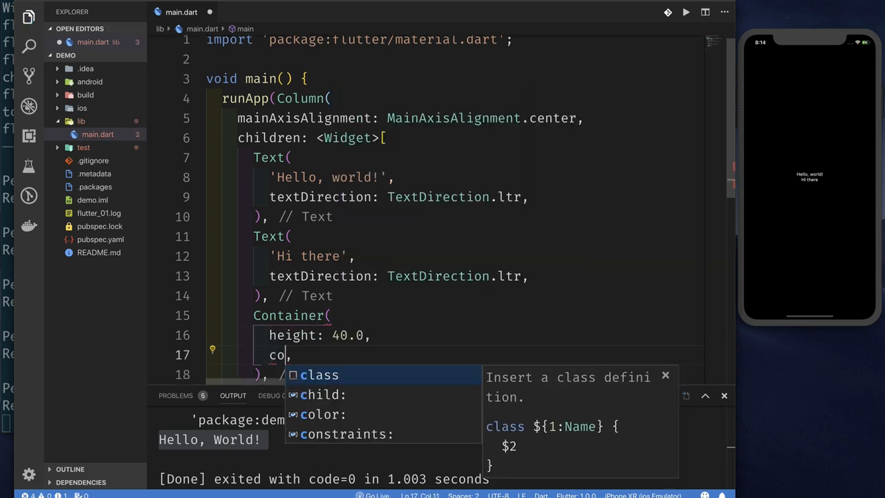
text(lor: Colors.)
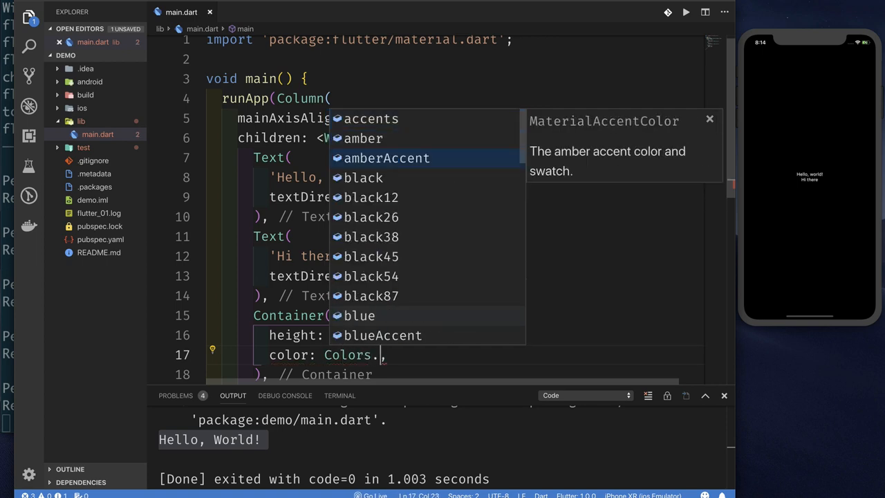
text(g)
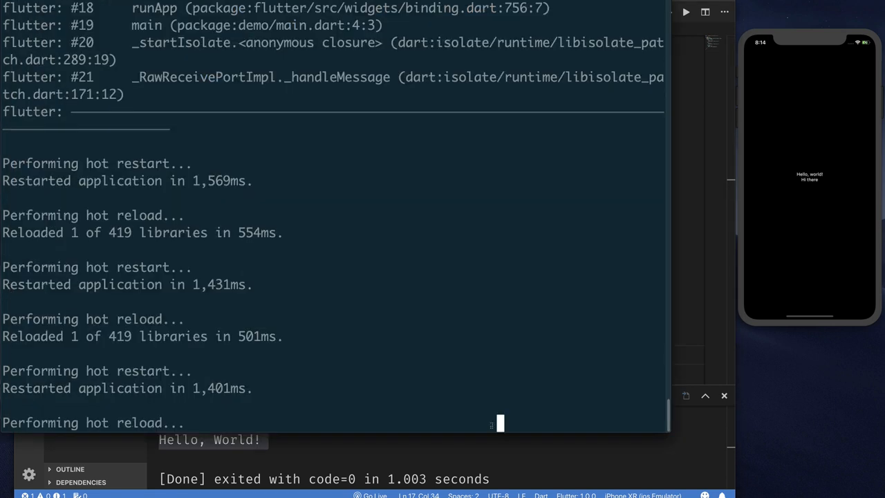
scroll(down, 3)
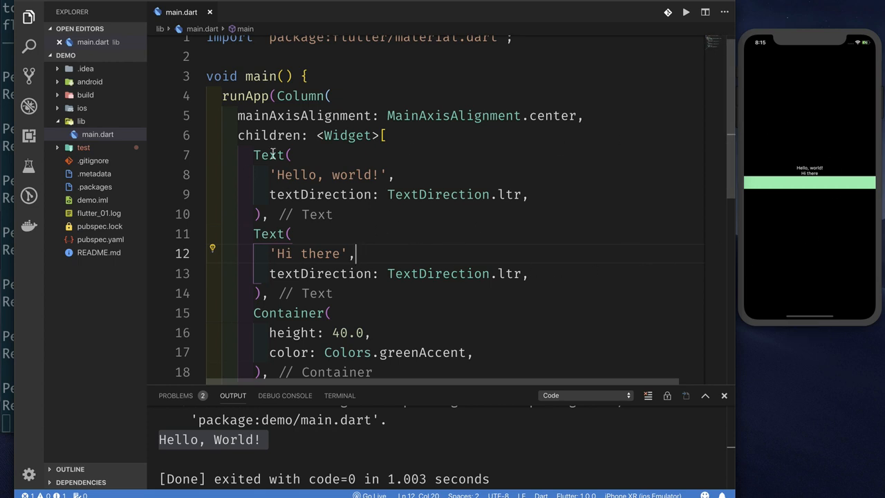
Step: Wrap the Column in a Container with color: Colors.white so the simulator background turns white
click(299, 95)
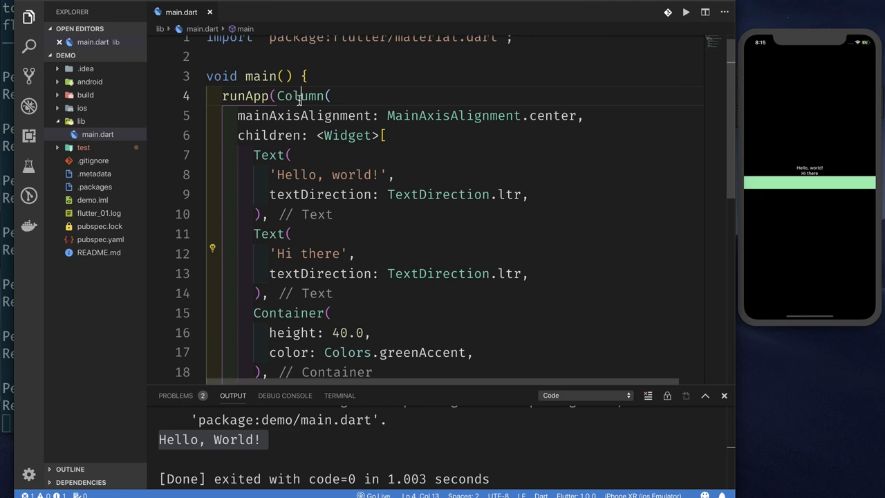
right_click(302, 95)
text(color: ,)
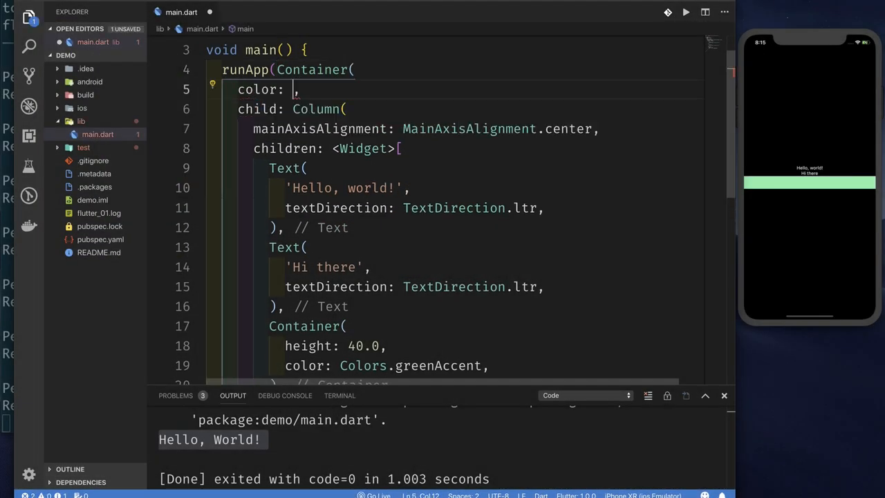
text(Colors.white)
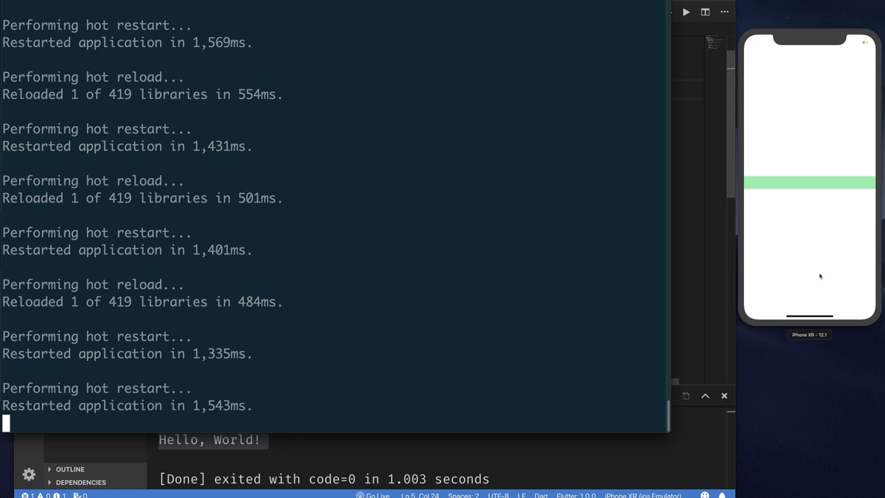
mouse_move(788, 246)
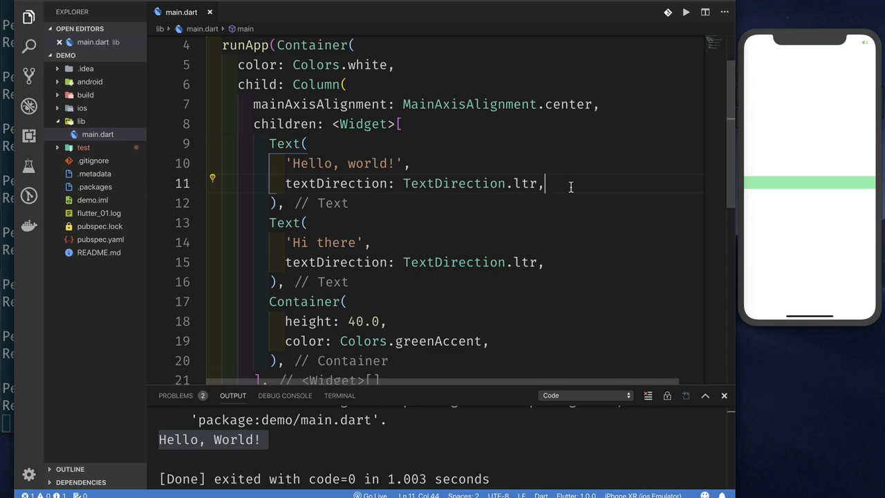
Step: Style both Texts with TextStyle(color: Colors.black54) and save to reload the app
text(tex)
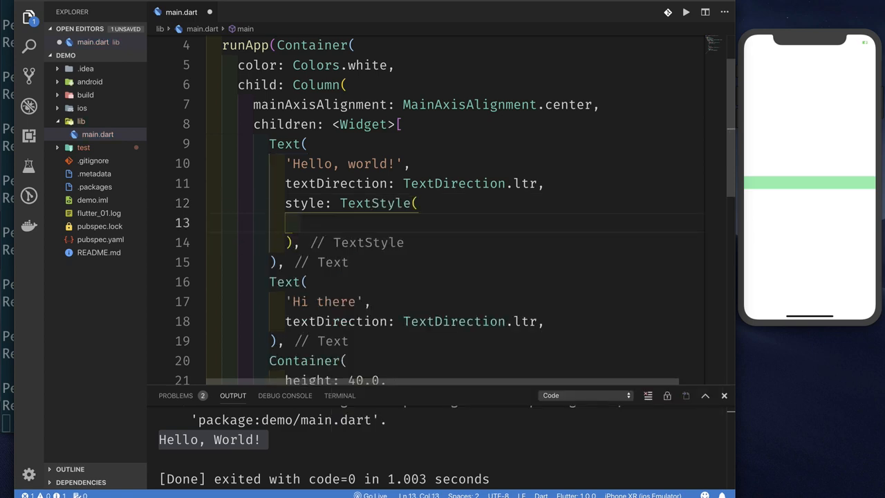
text(color: C)
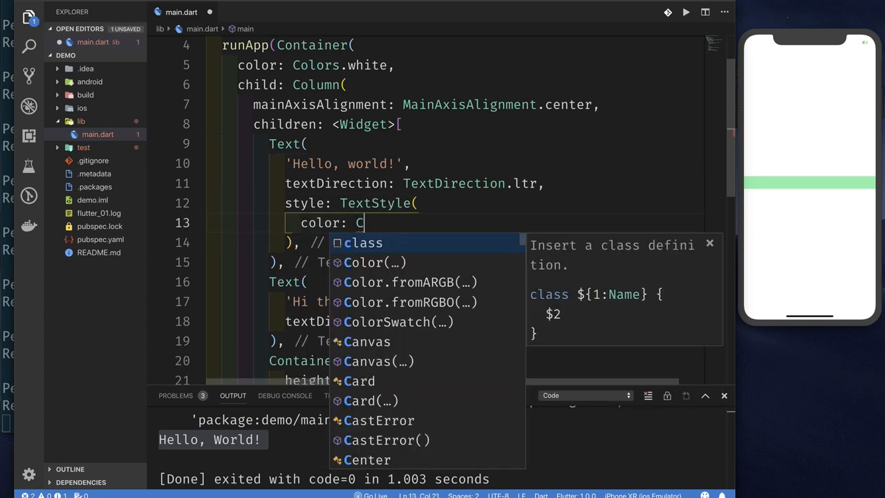
text(olors.black54,)
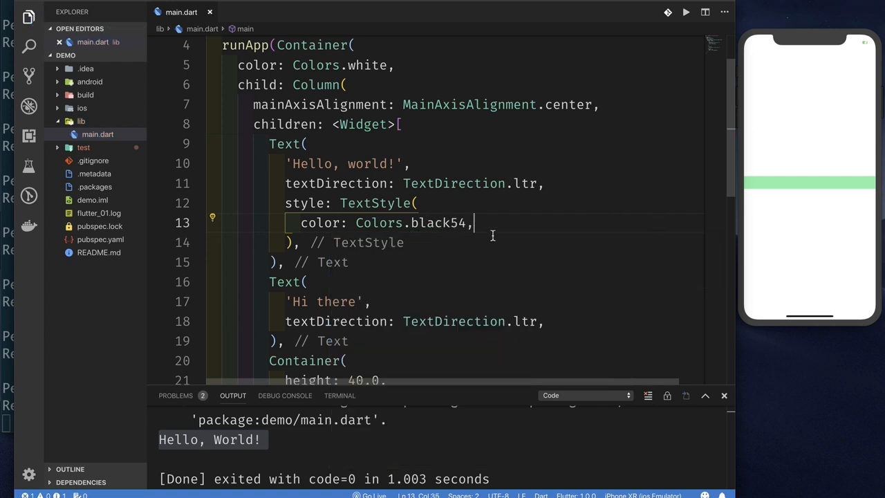
scroll(up, 3)
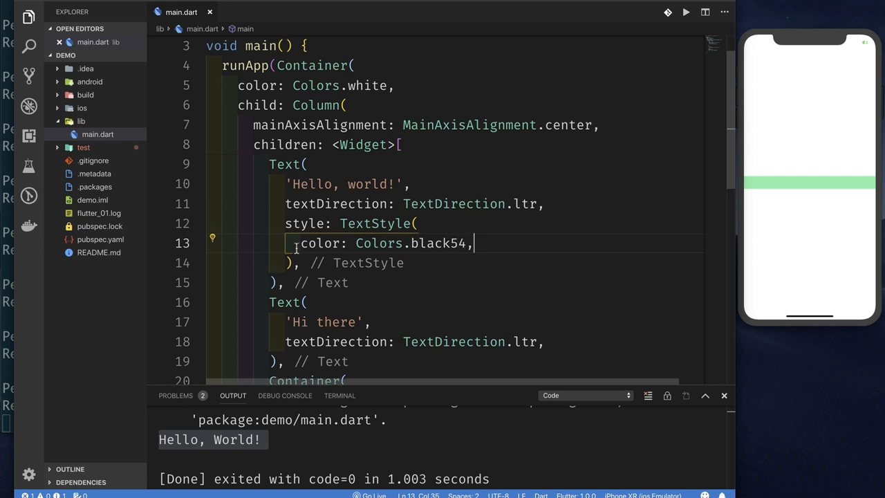
scroll(down, 3)
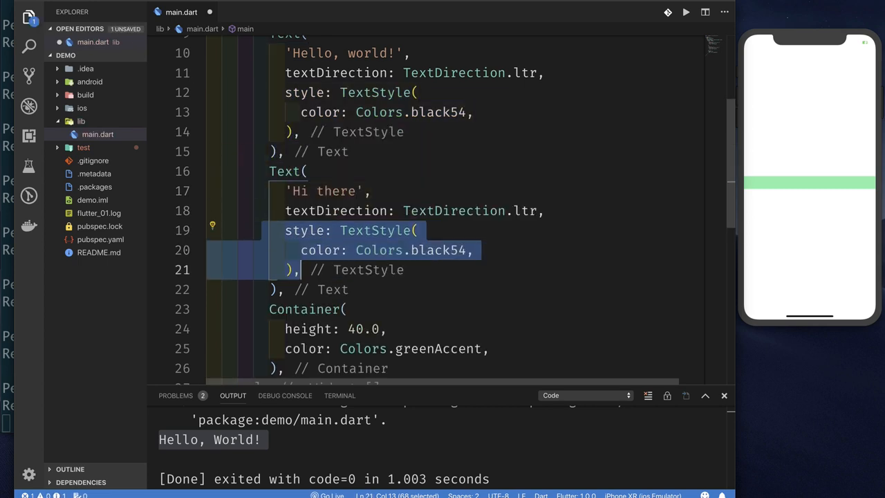
key(ctrl+s)
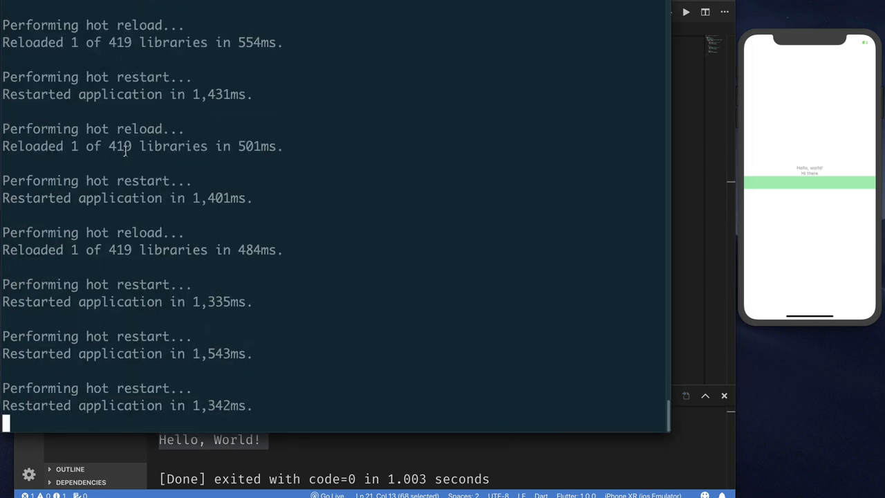
mouse_move(763, 179)
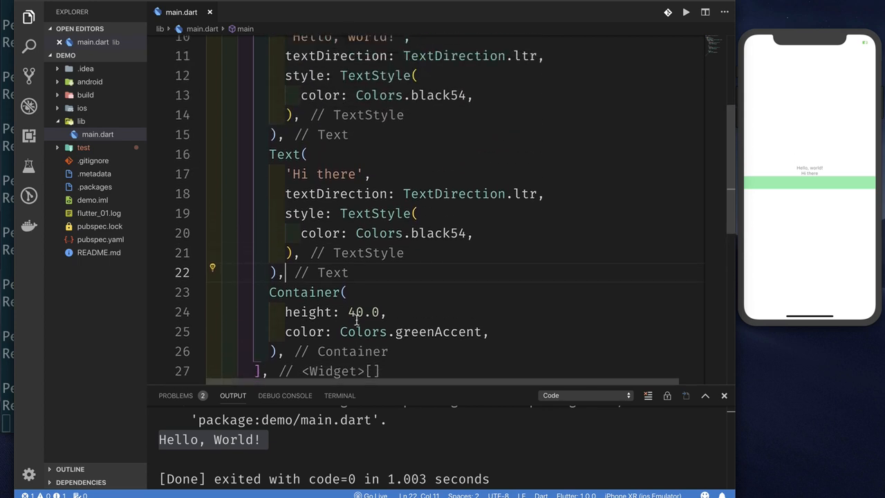
scroll(up, 3)
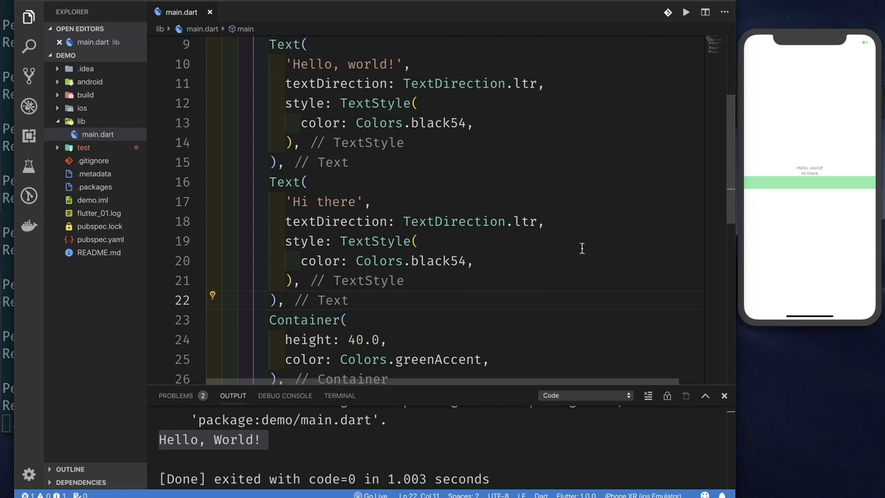
scroll(down, 3)
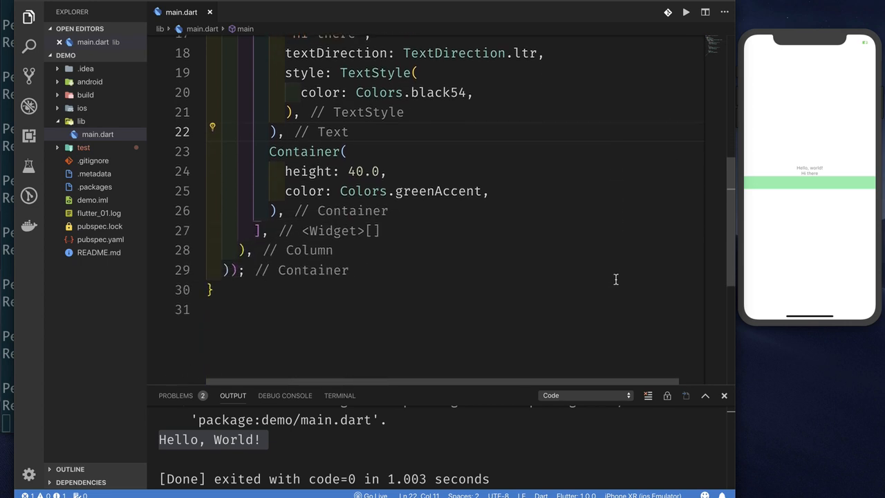
scroll(up, 3)
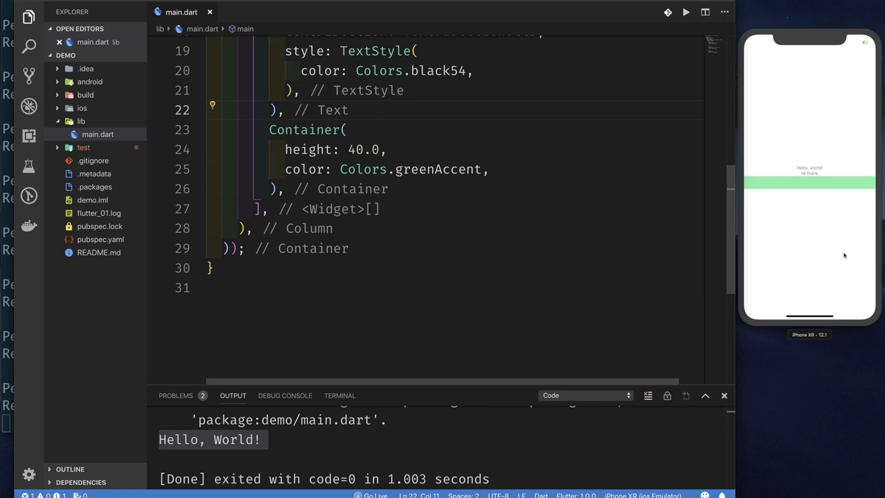
mouse_move(821, 226)
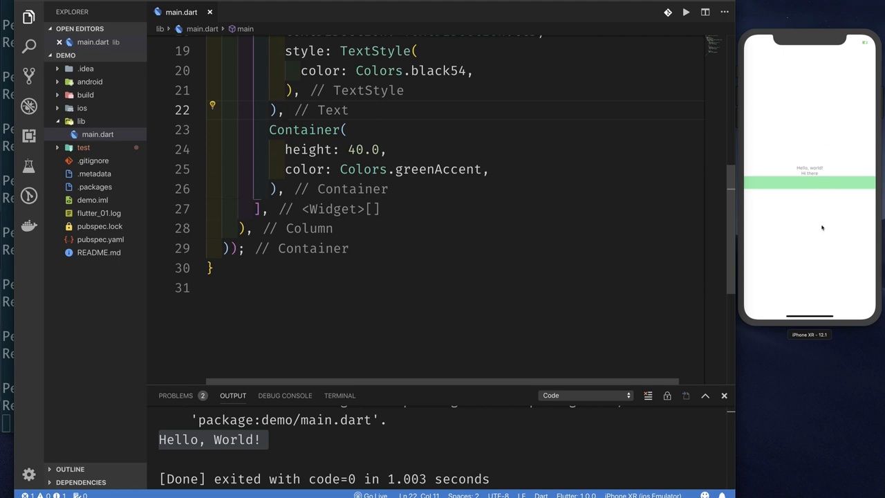